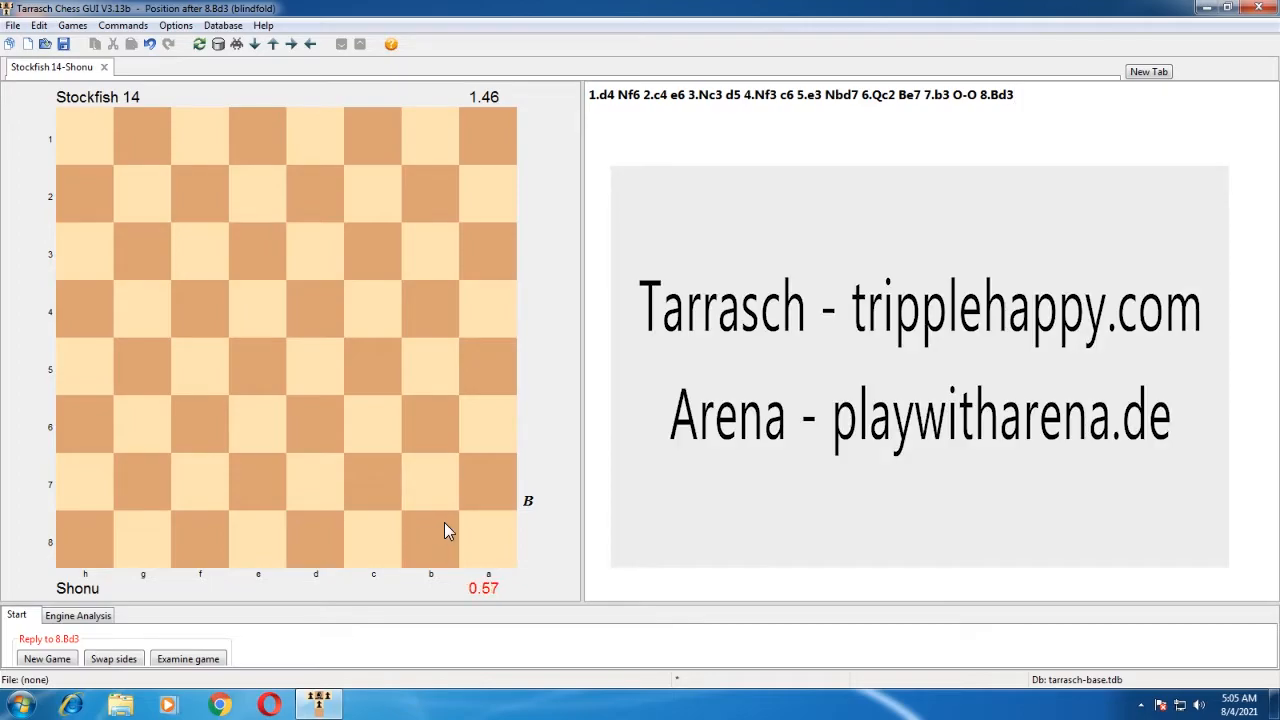
mouse_move(444, 532)
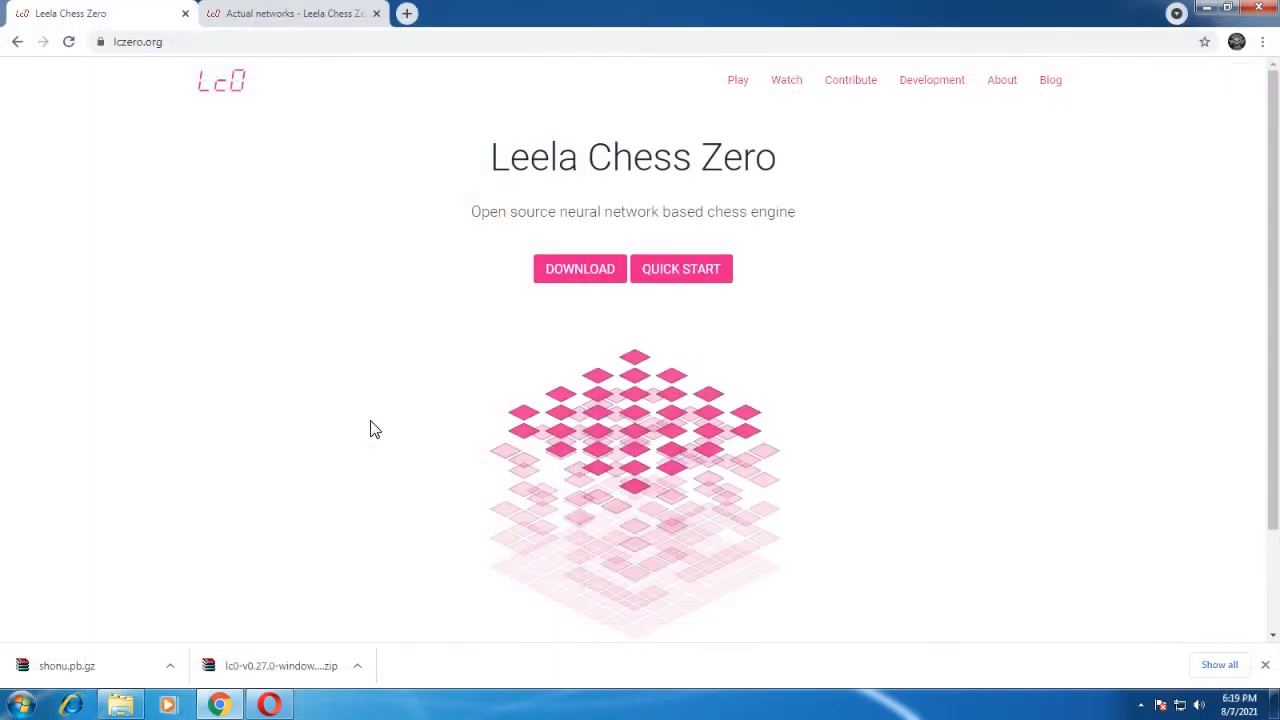
- Download the Lc0 v0.27.0 Windows CPU (DNNL BLAS) build from lczero.org and save it to the desktop
click(140, 42)
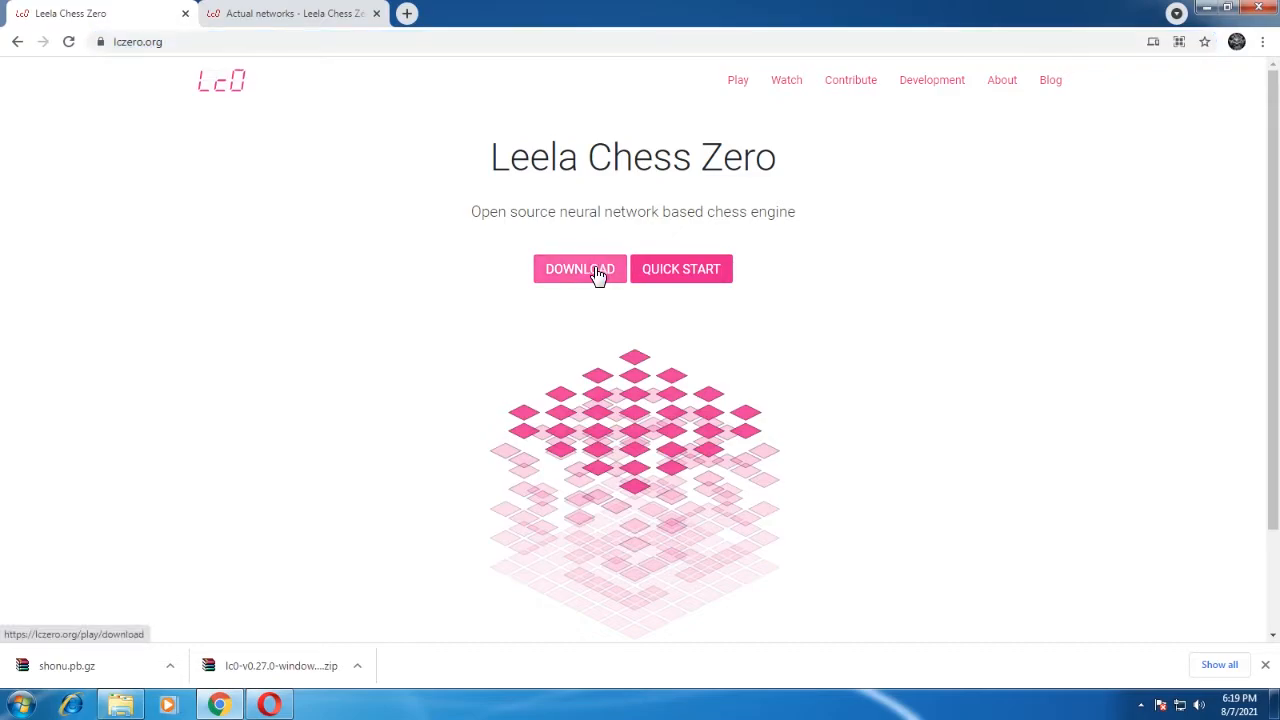
click(578, 268)
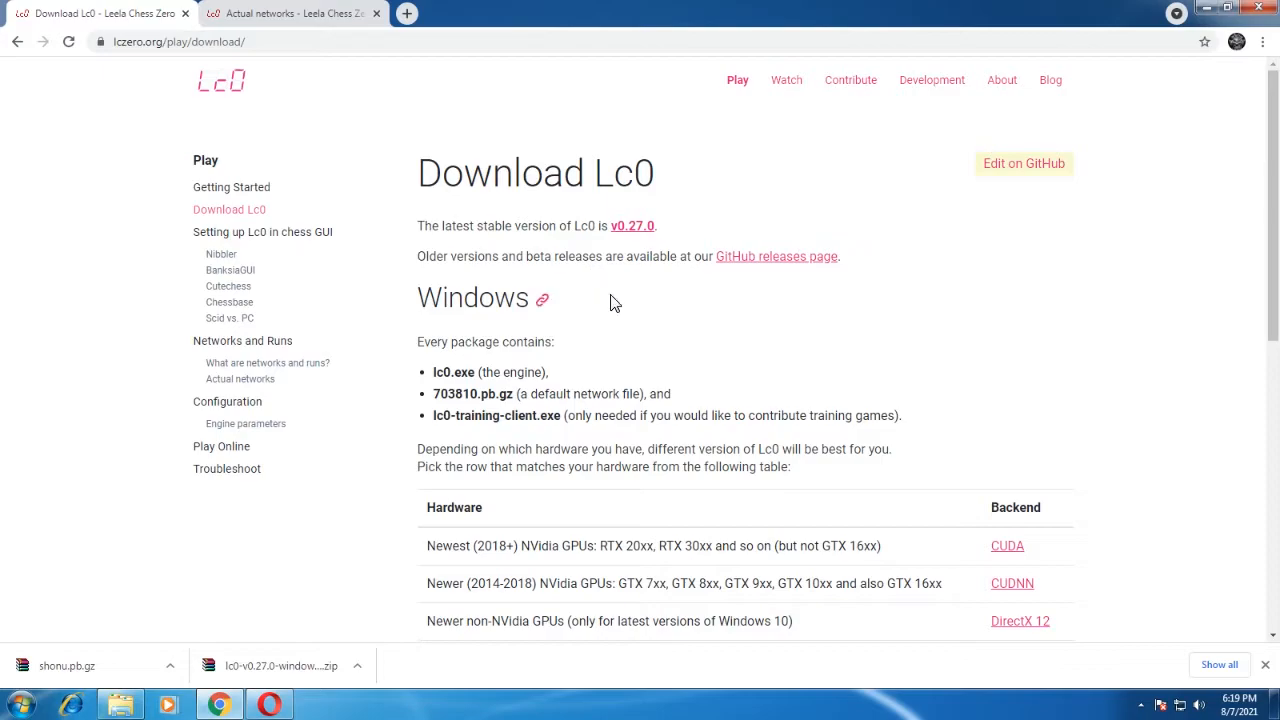
scroll(down, 3)
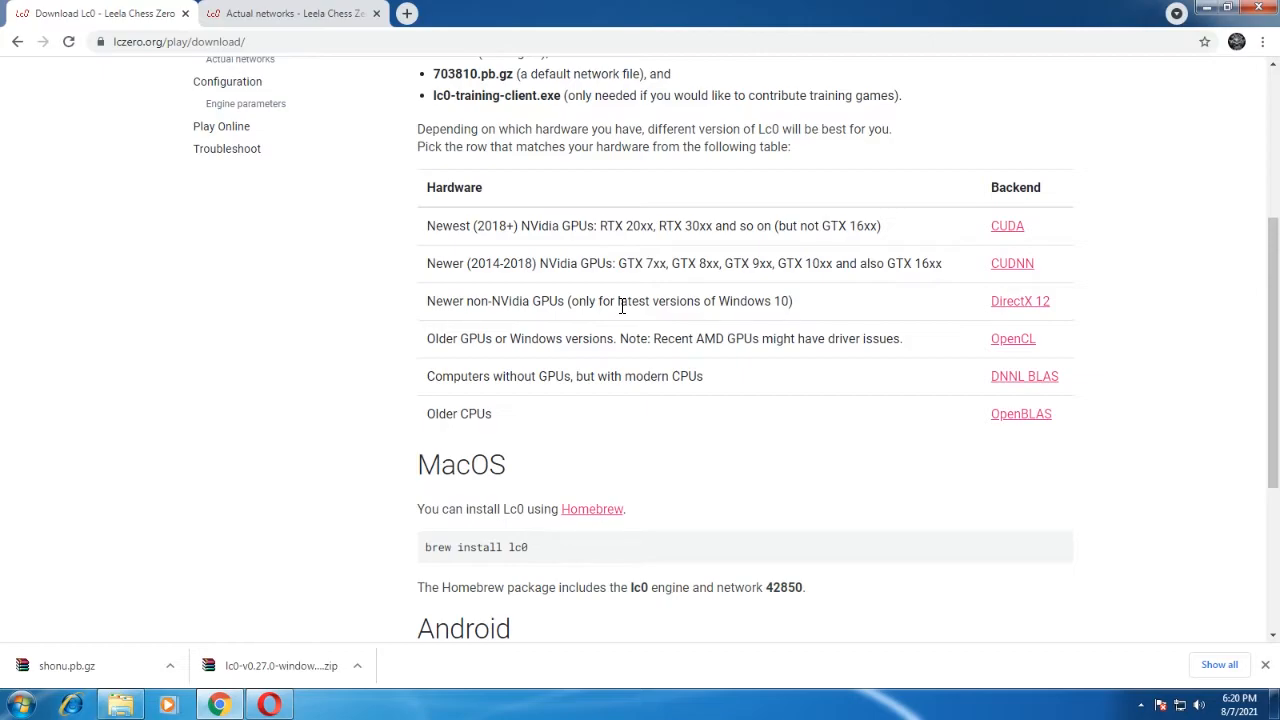
scroll(down, 3)
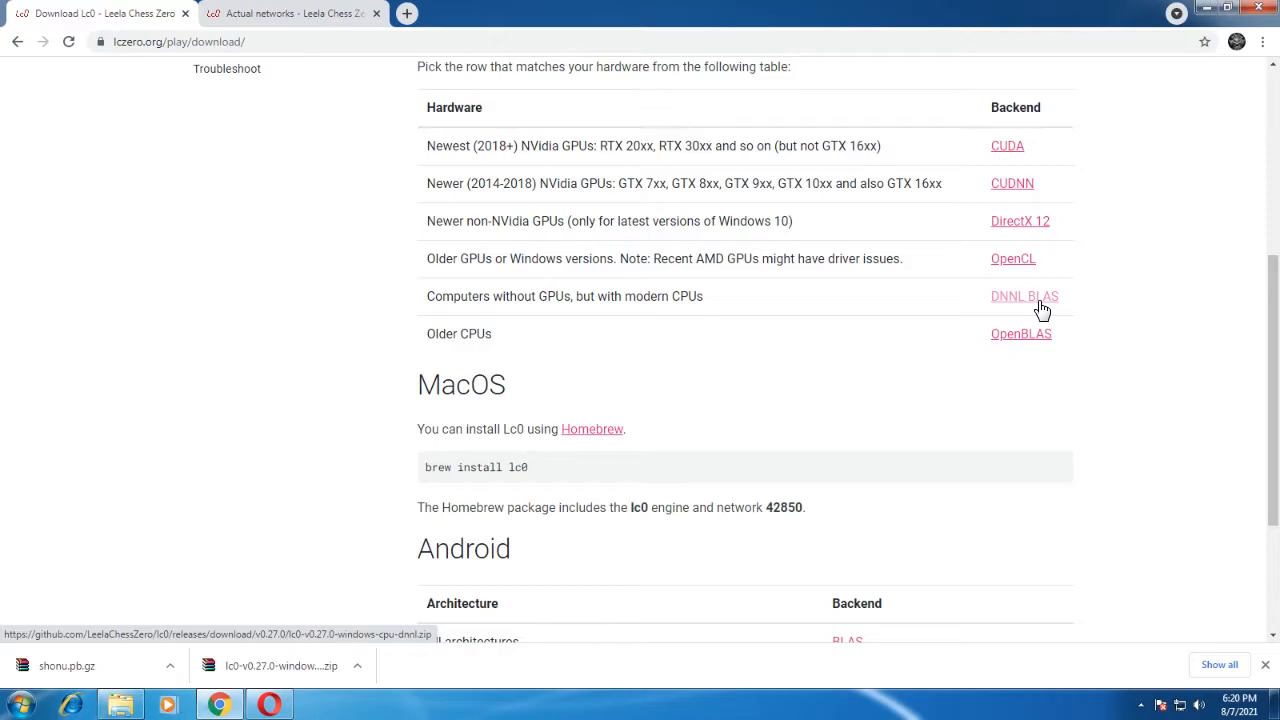
click(1024, 296)
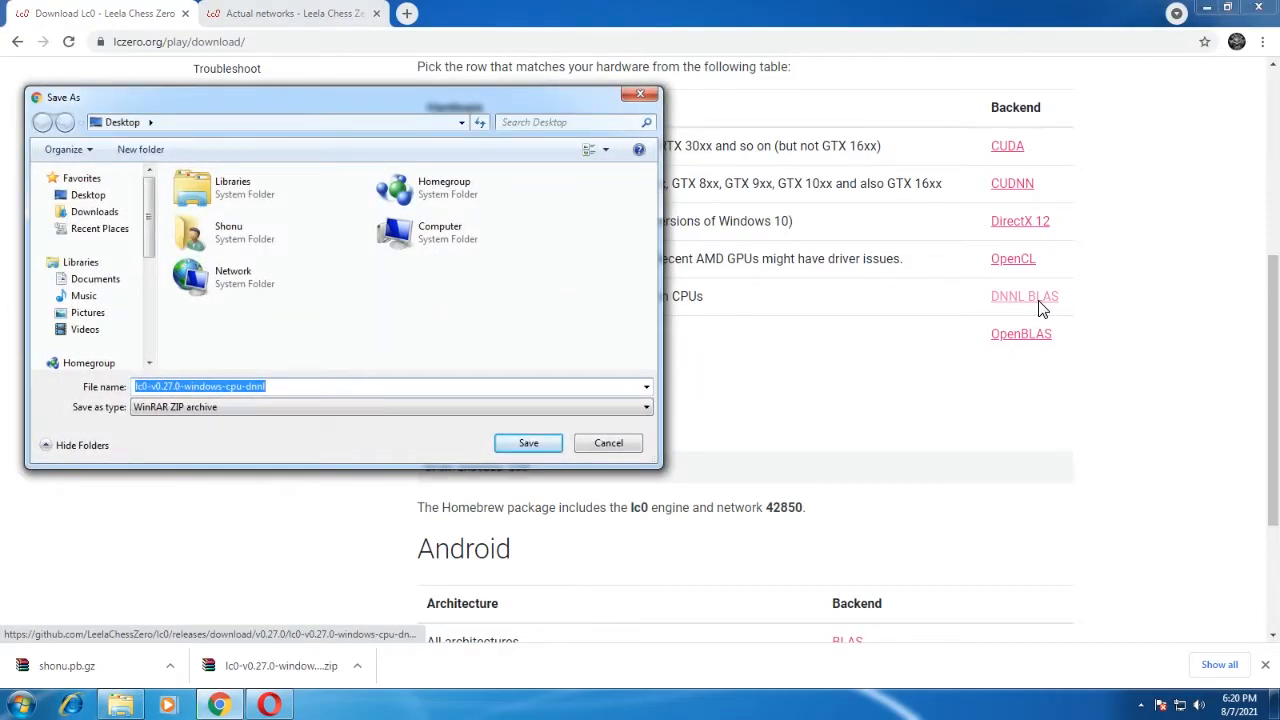
click(528, 444)
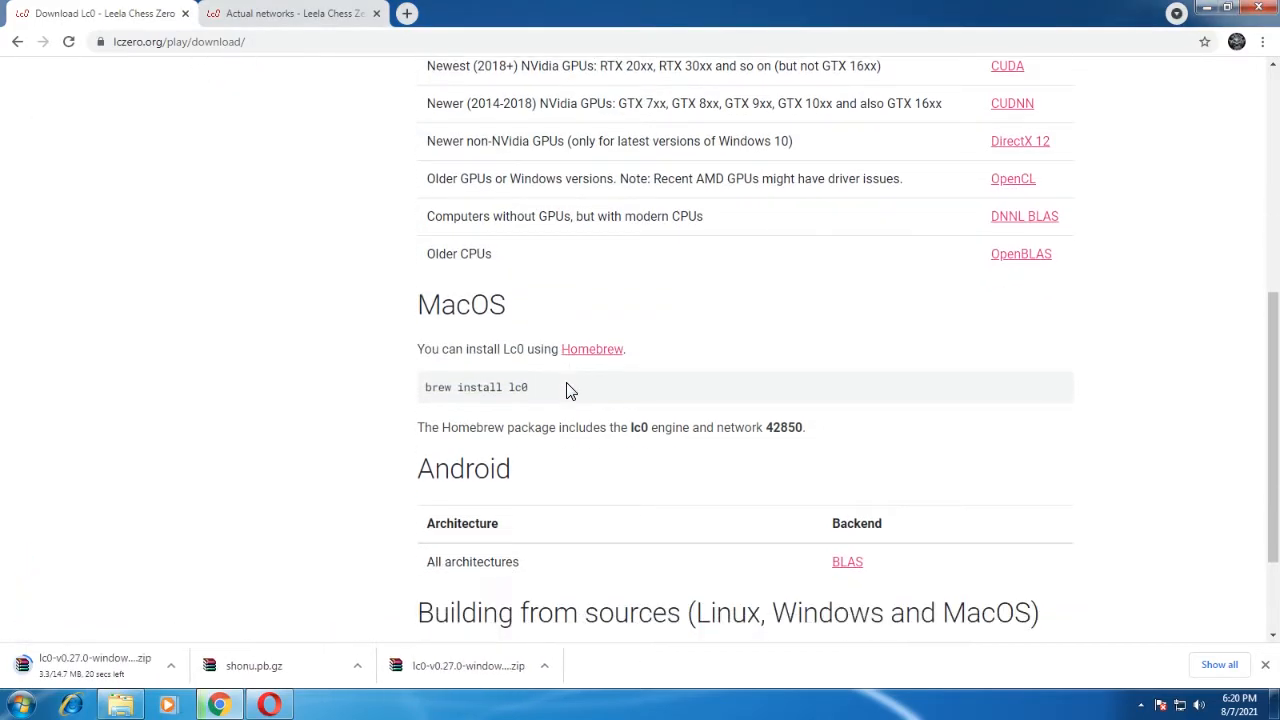
mouse_move(528, 376)
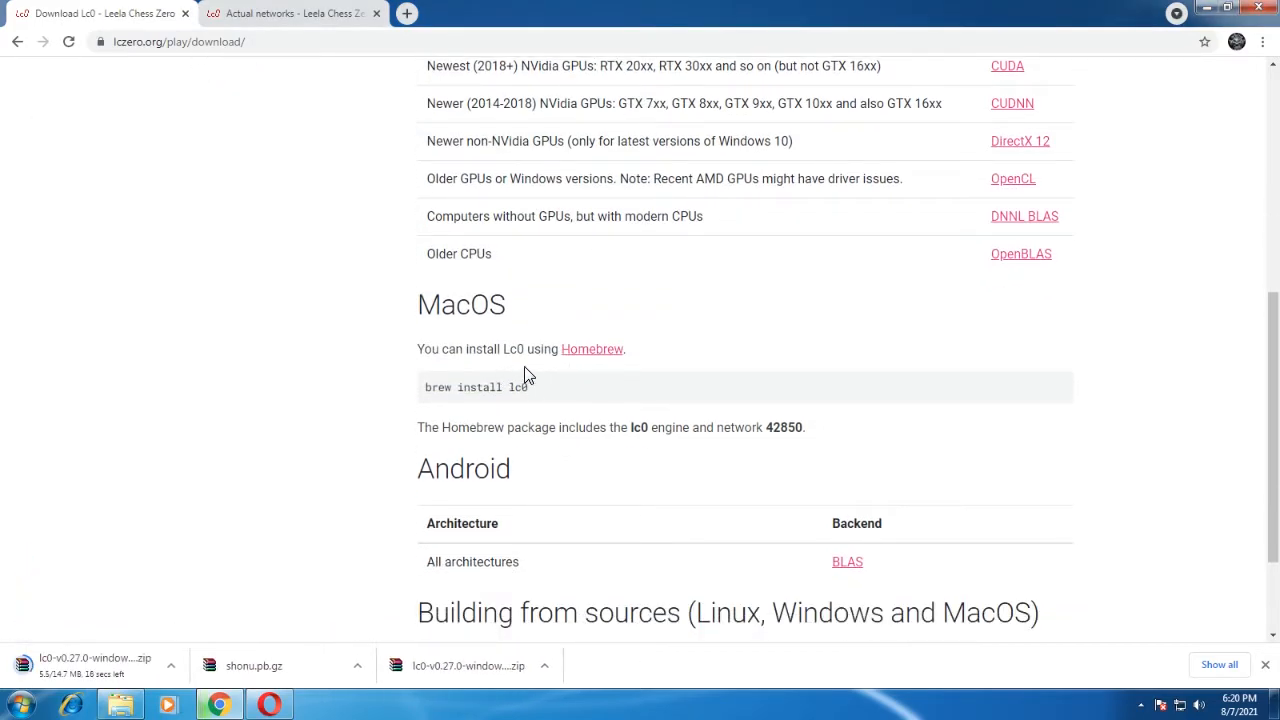
mouse_move(592, 356)
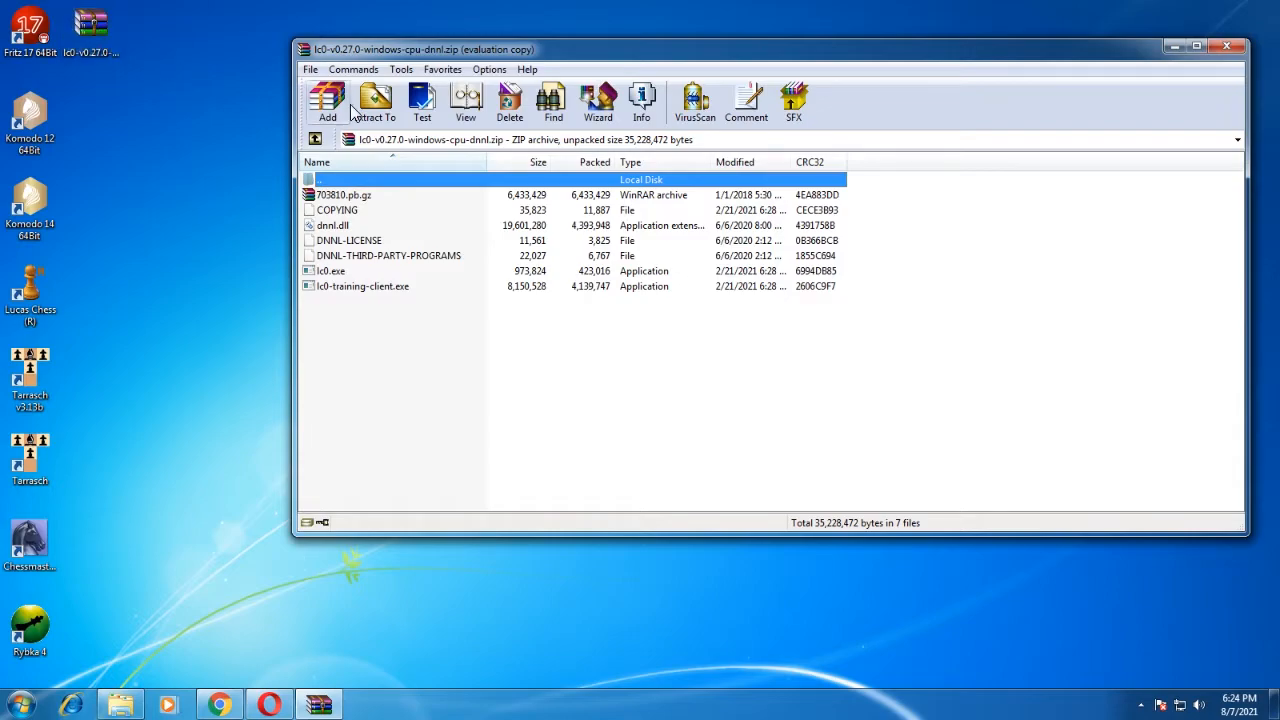
- Extract the Lc0 archive in WinRAR, keeping the Desktop destination path
click(374, 100)
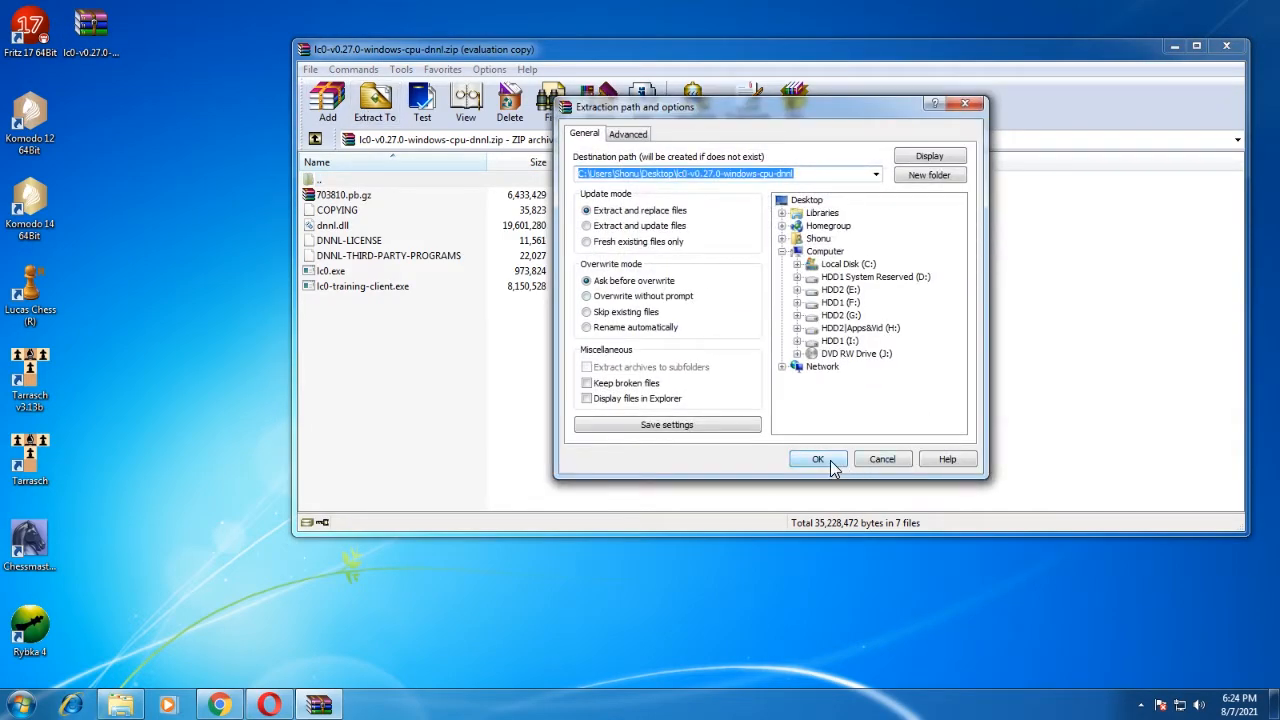
click(818, 458)
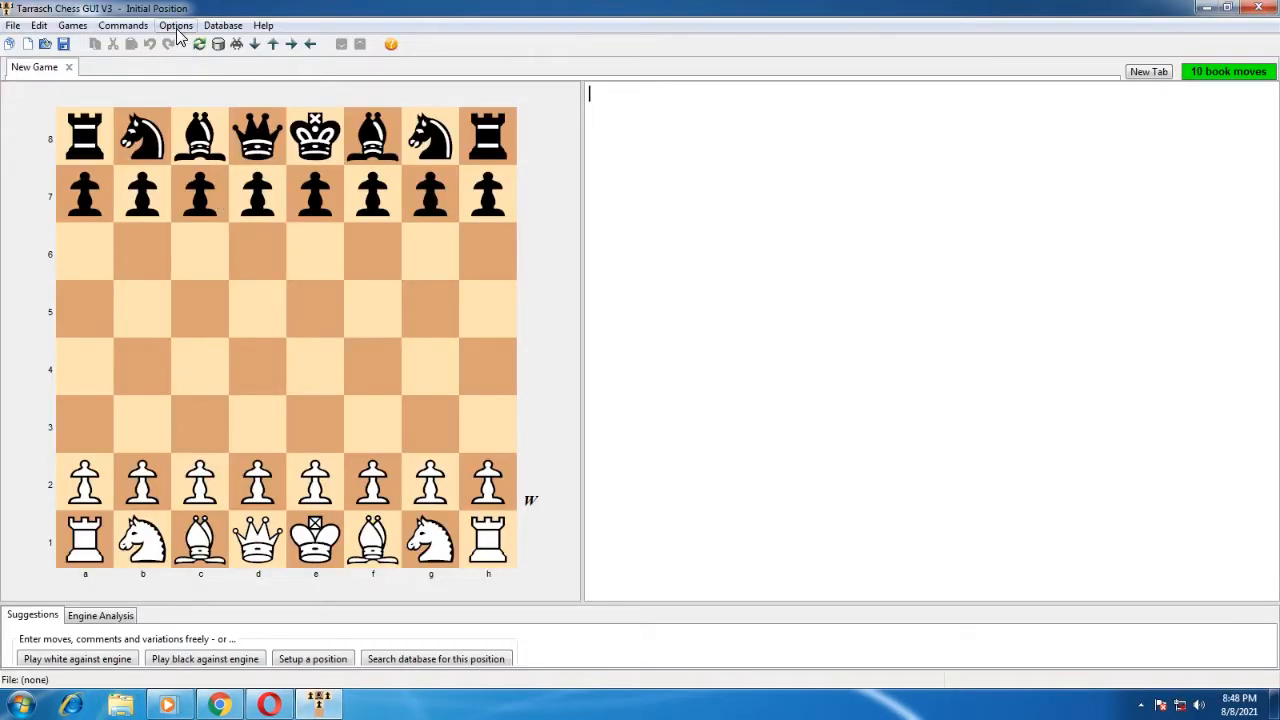
mouse_move(722, 302)
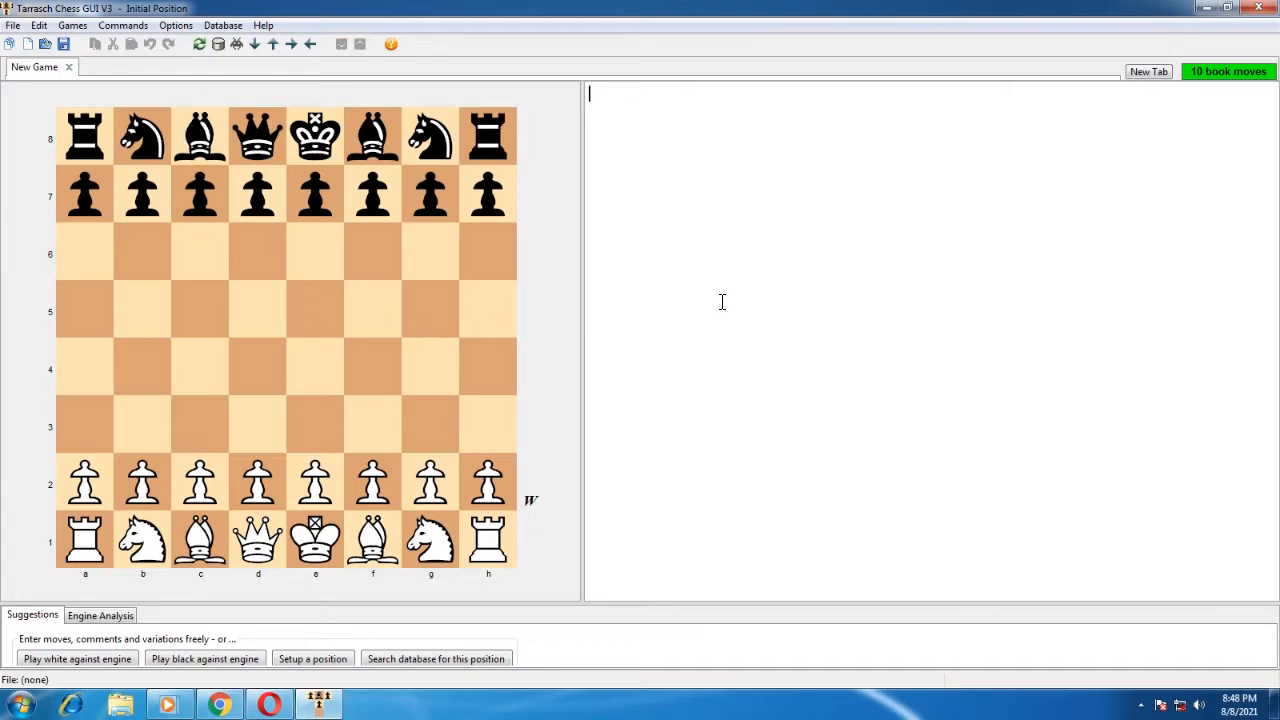
mouse_move(160, 104)
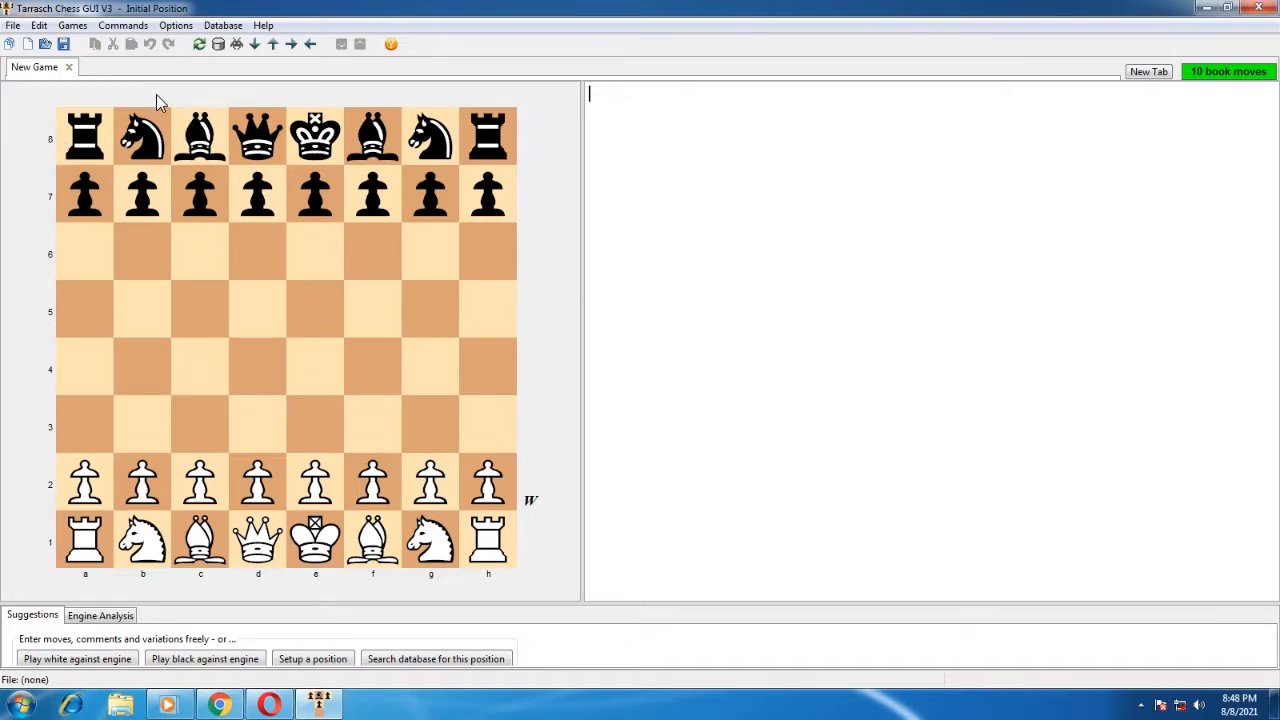
mouse_move(184, 168)
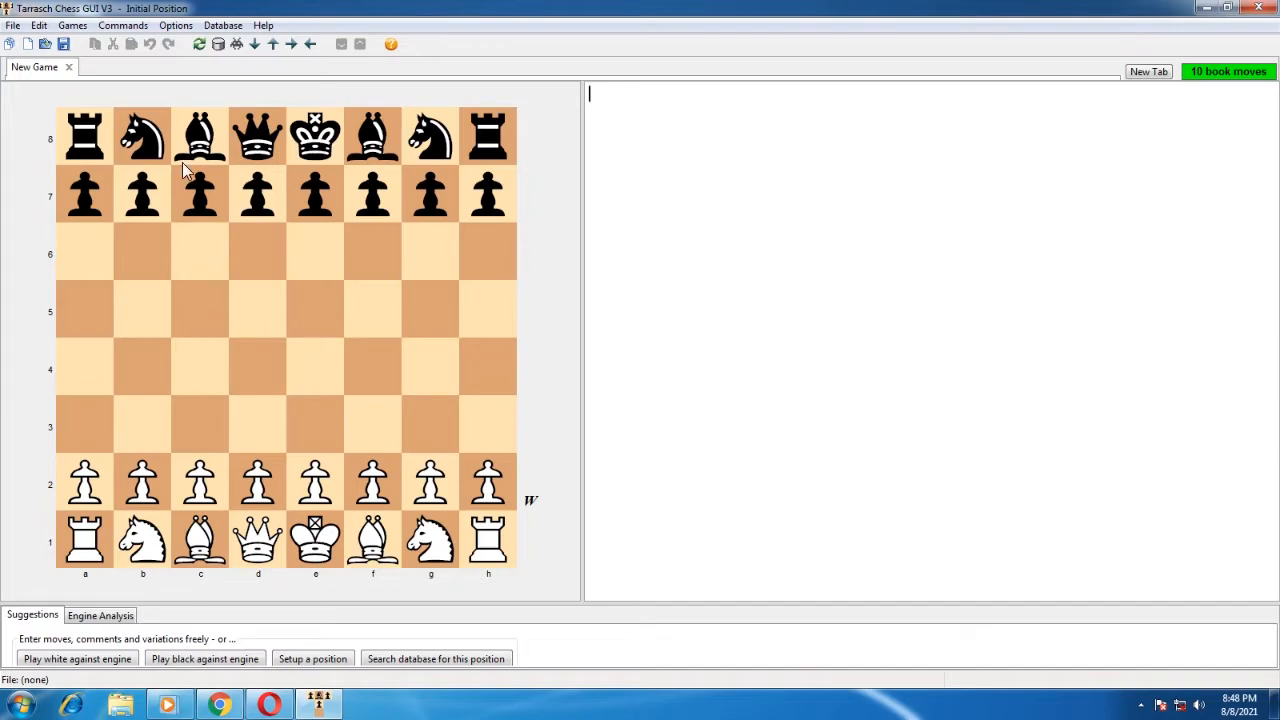
mouse_move(224, 218)
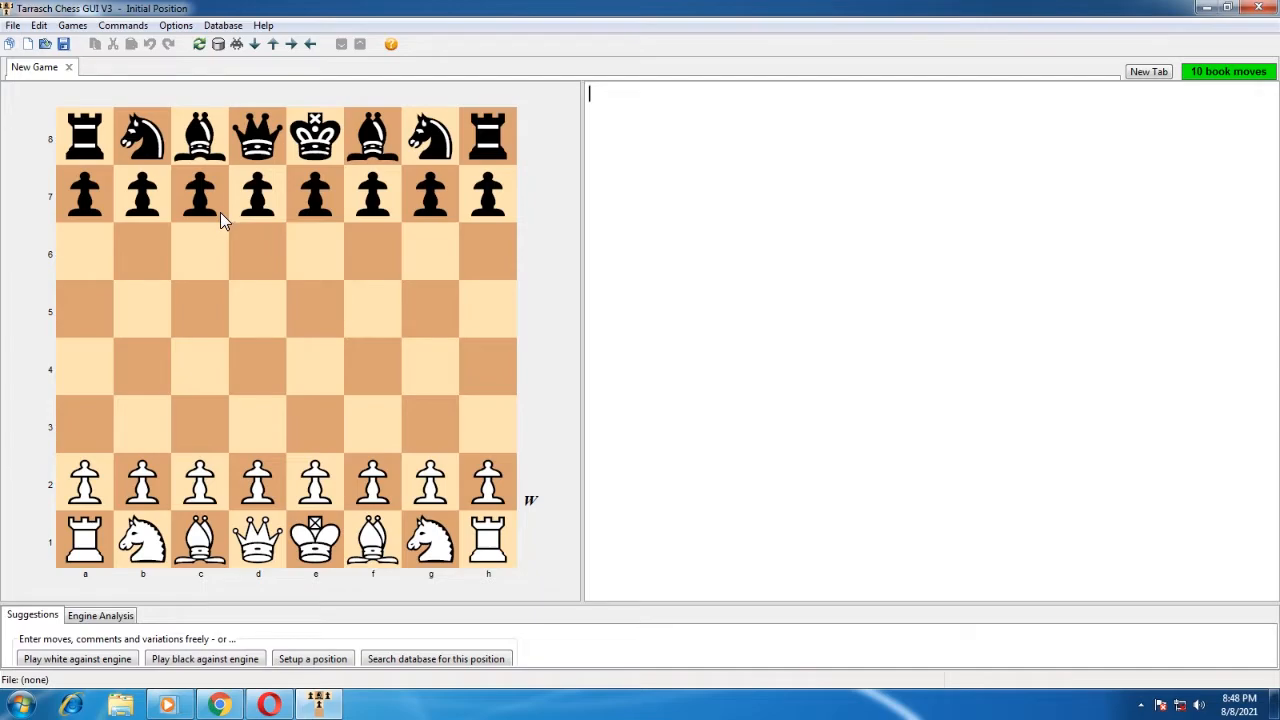
- In Tarrasch engine settings, browse to the desktop lc0 folder and set lc0 as the UCI engine
click(180, 24)
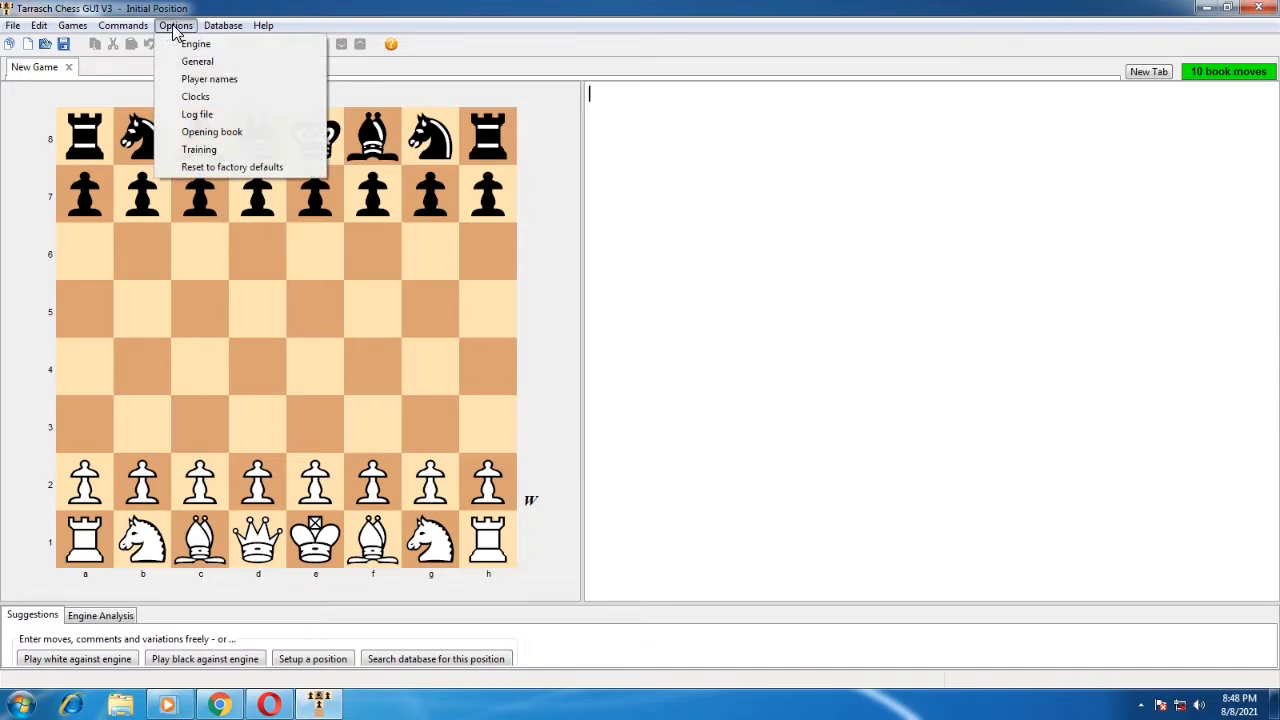
click(200, 44)
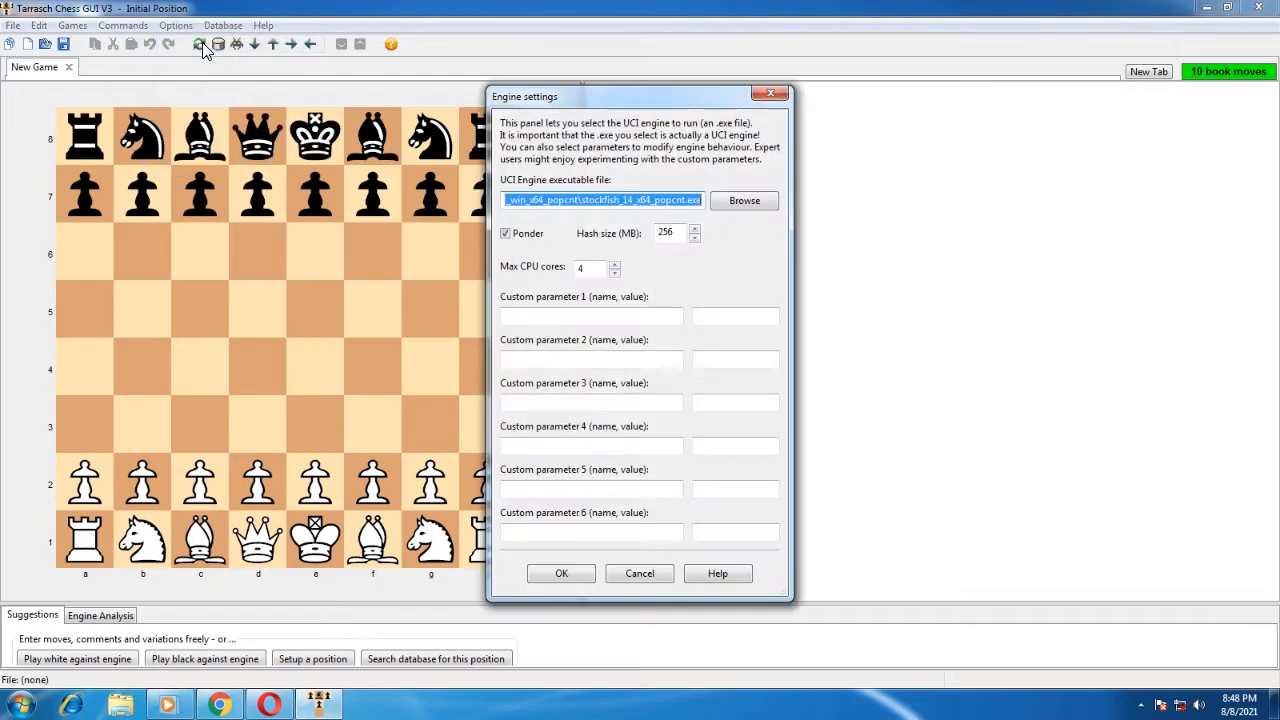
click(744, 200)
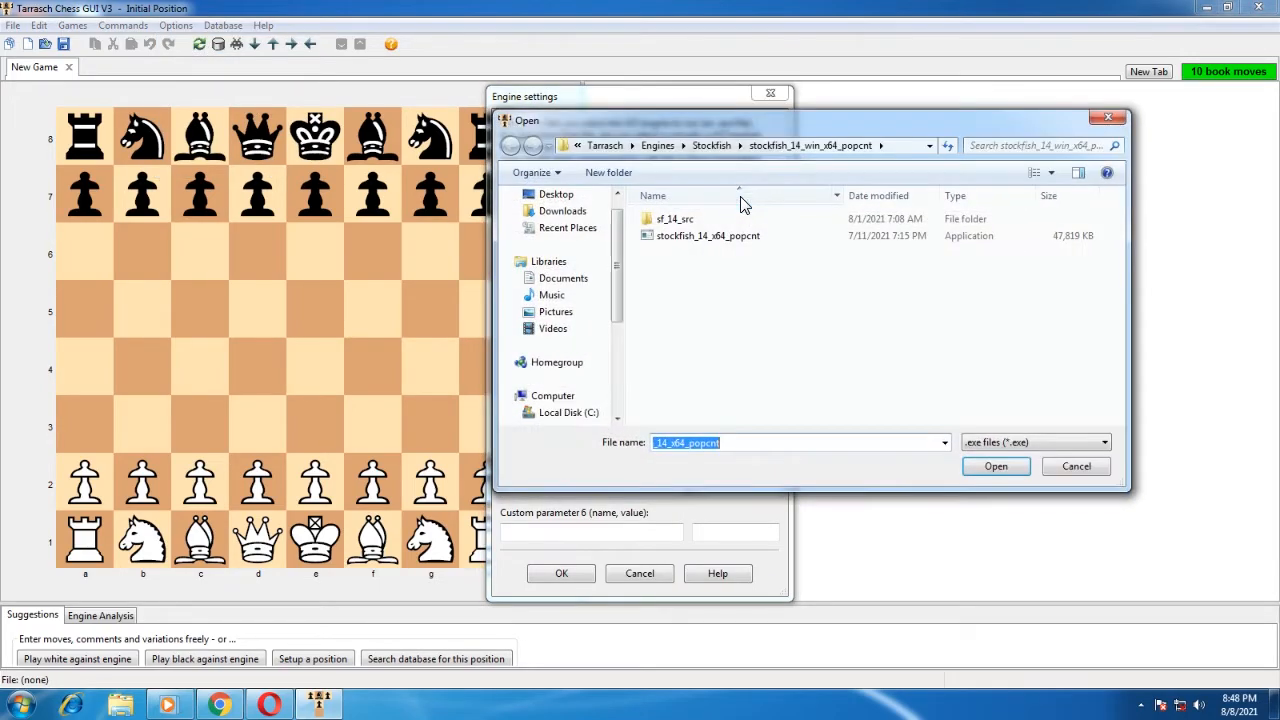
click(556, 194)
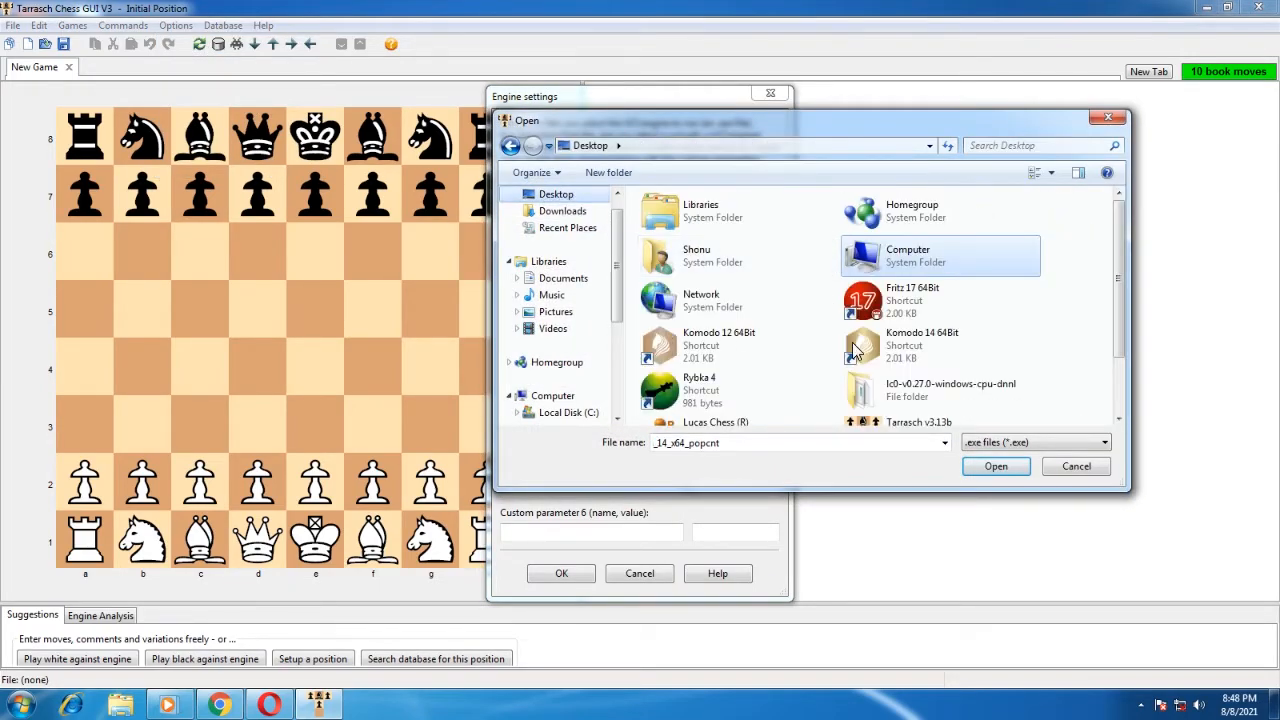
double_click(918, 388)
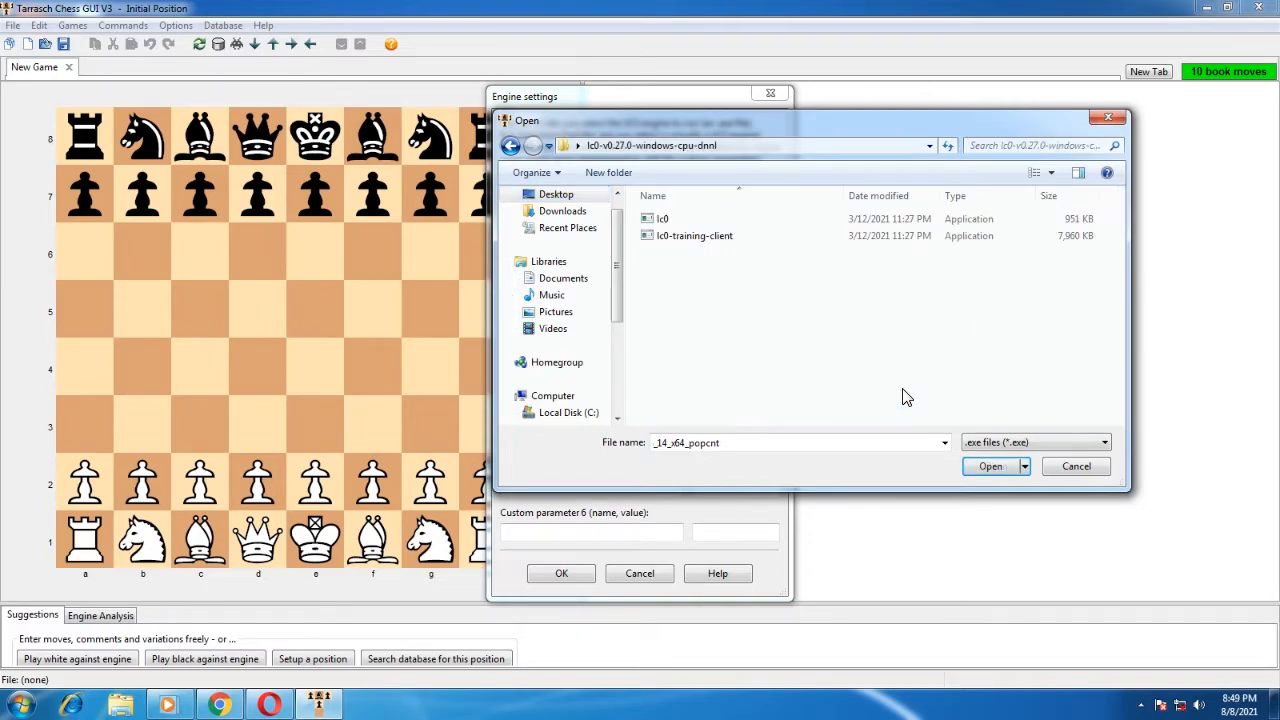
click(660, 218)
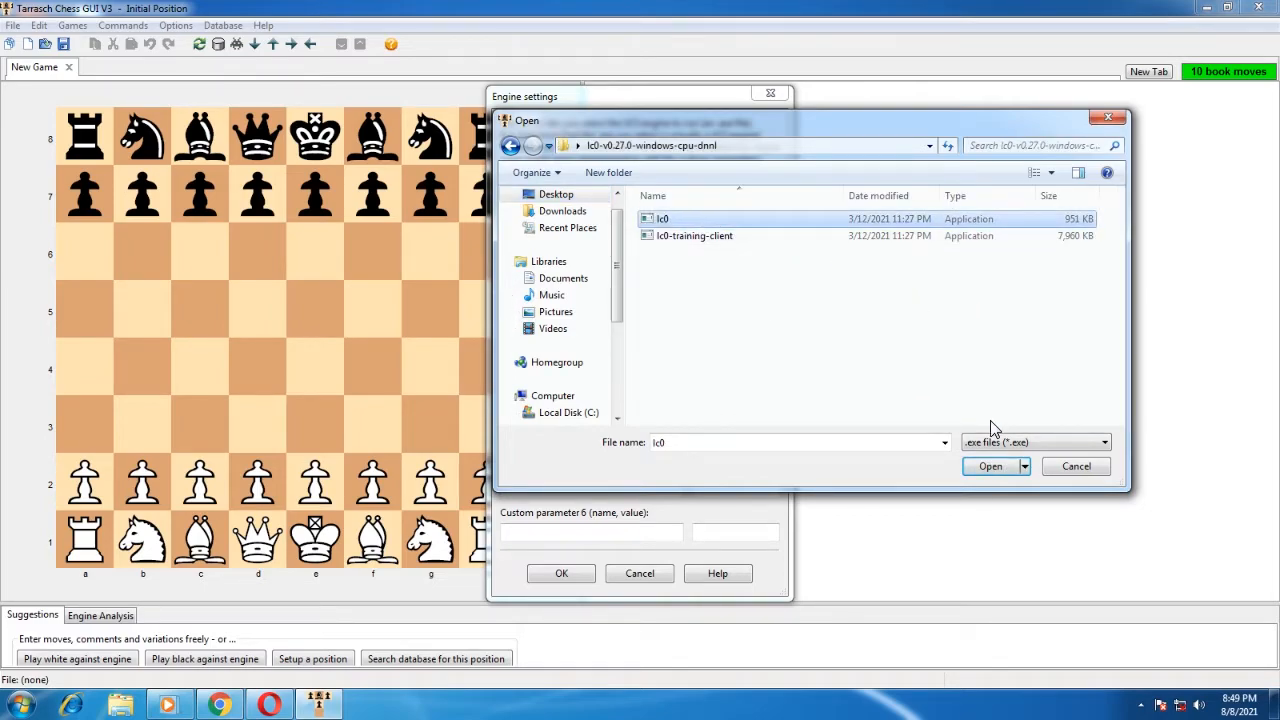
click(988, 466)
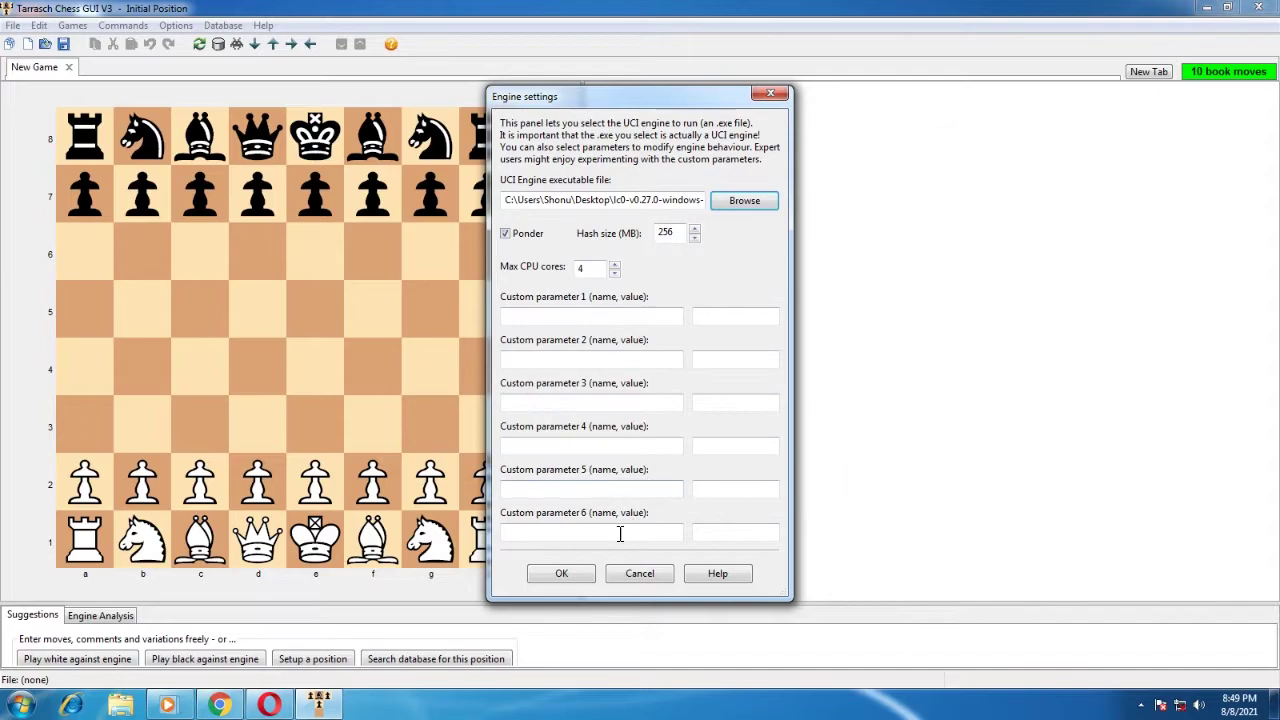
click(560, 572)
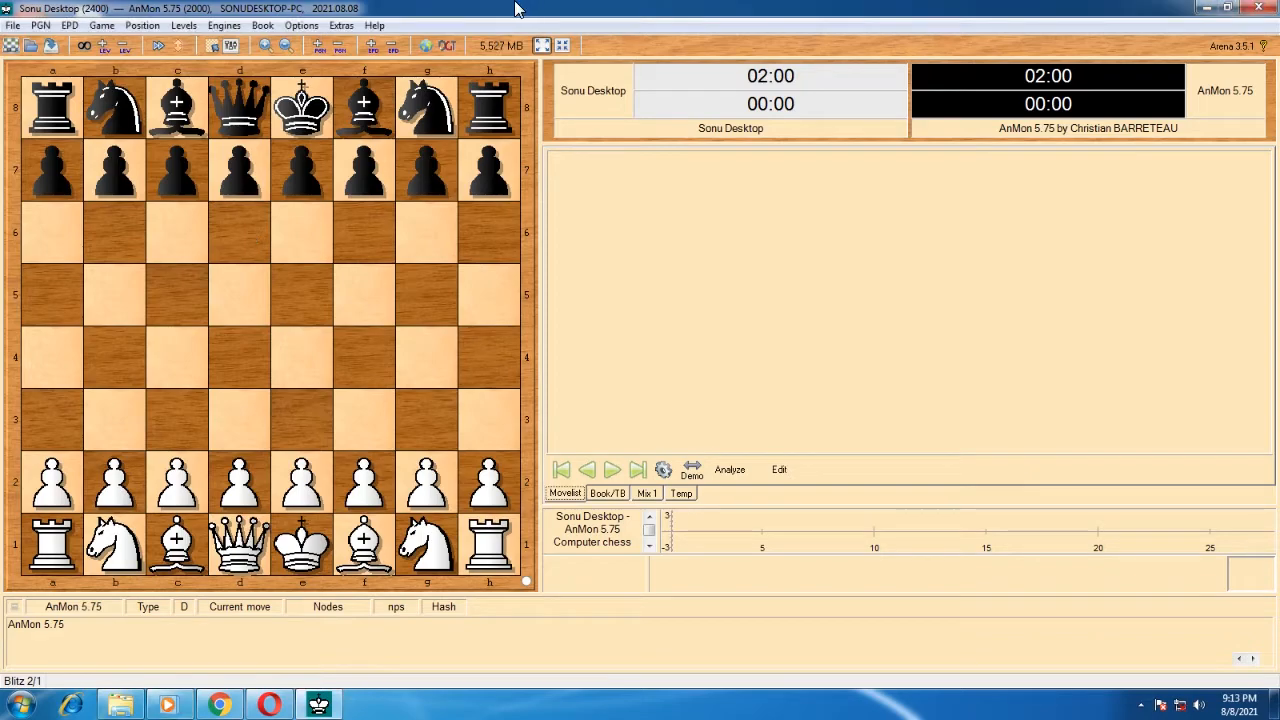
mouse_move(364, 296)
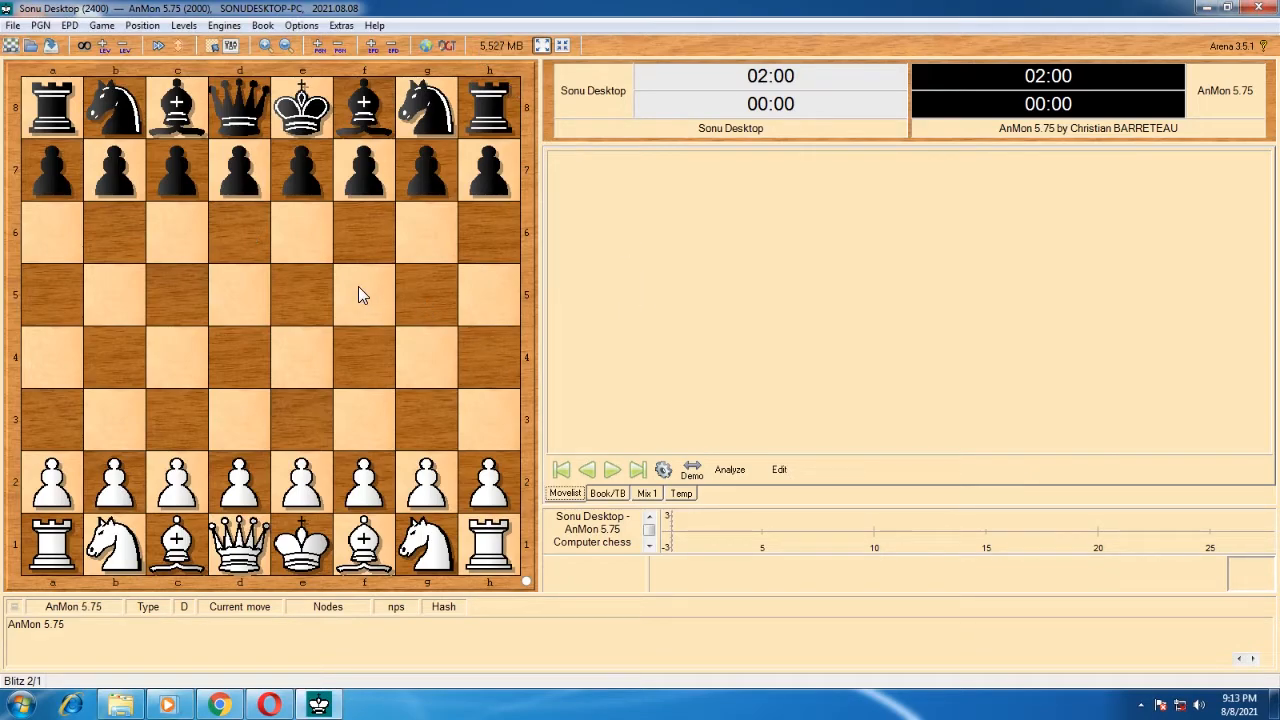
- Install lc0.exe from the desktop folder as a new UCI engine in Arena and start it
click(214, 24)
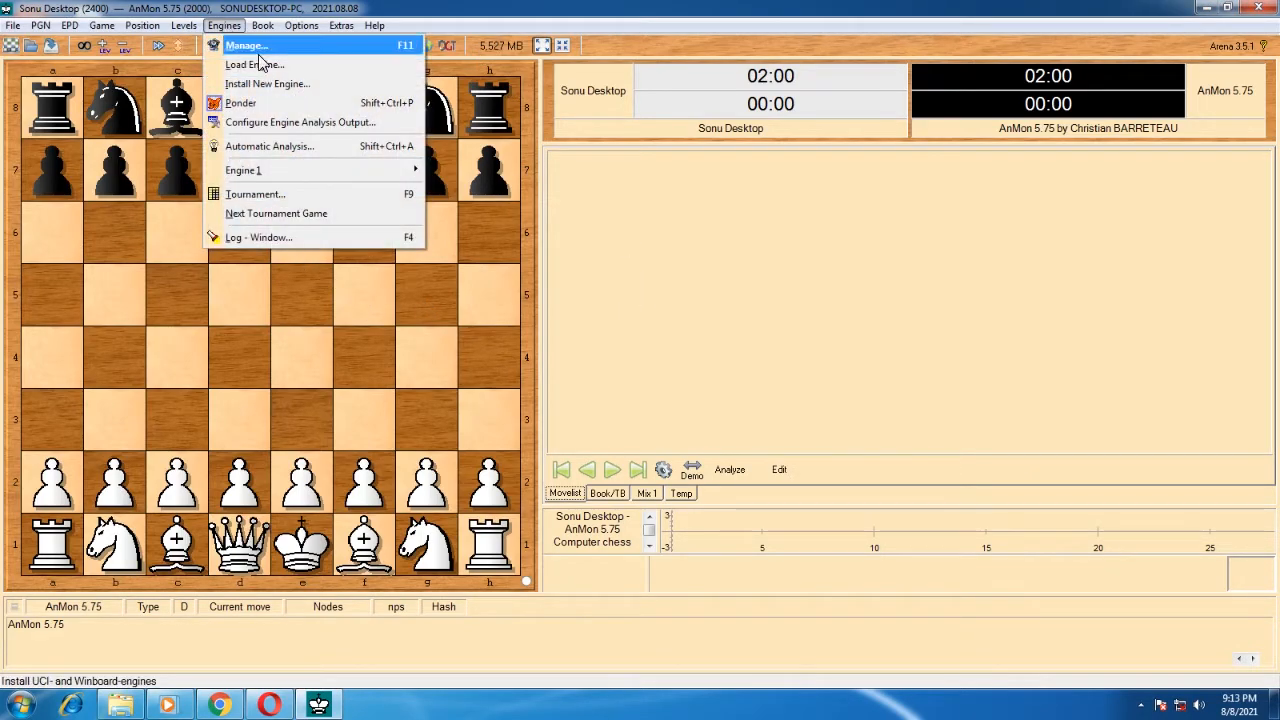
click(276, 84)
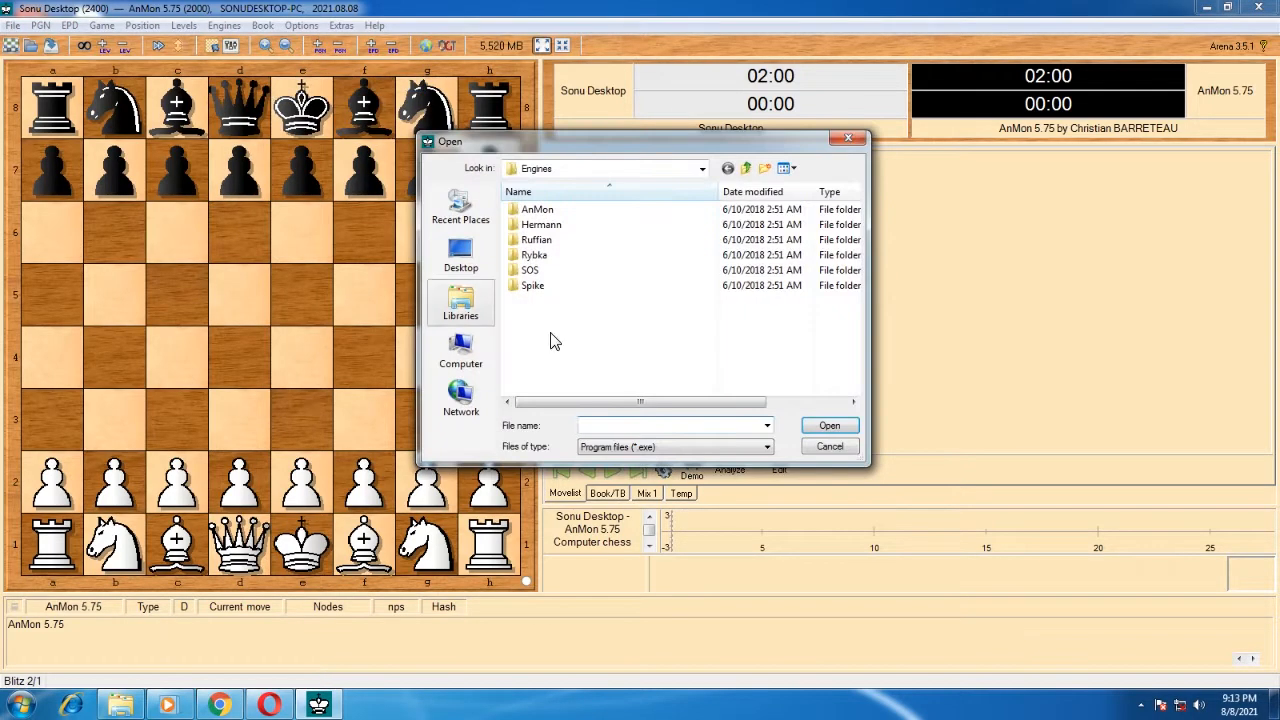
click(460, 252)
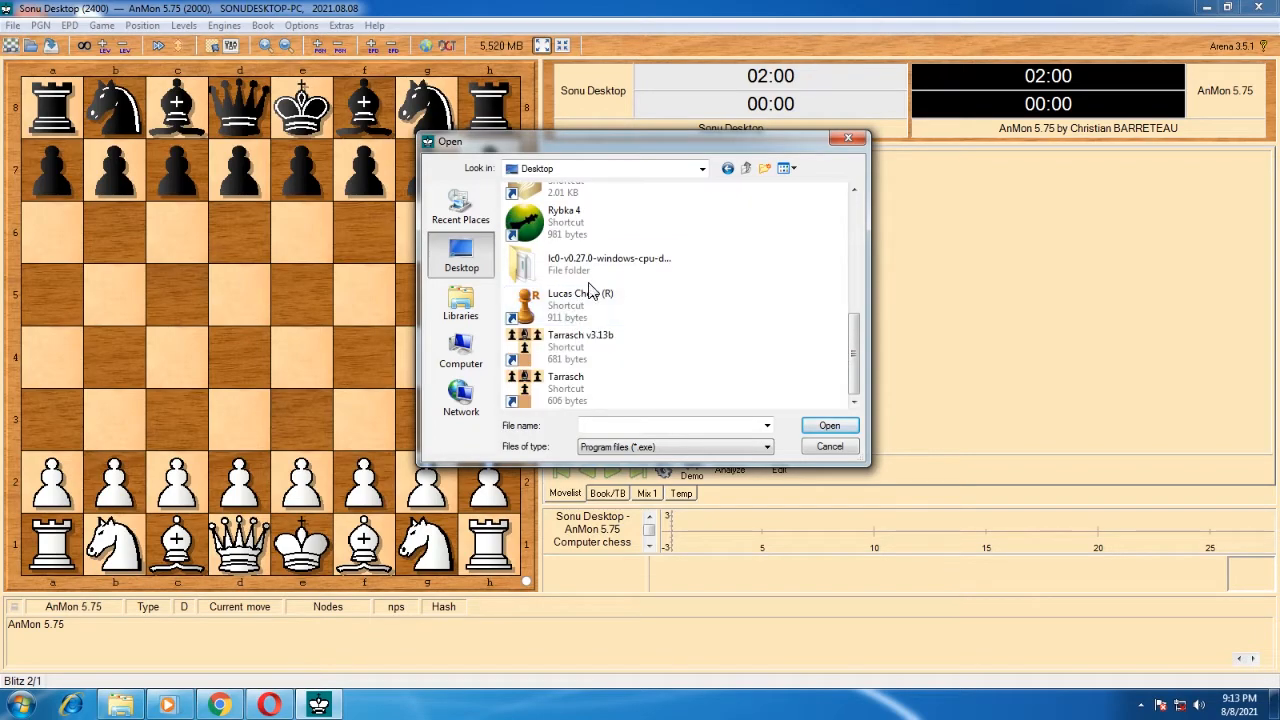
double_click(608, 258)
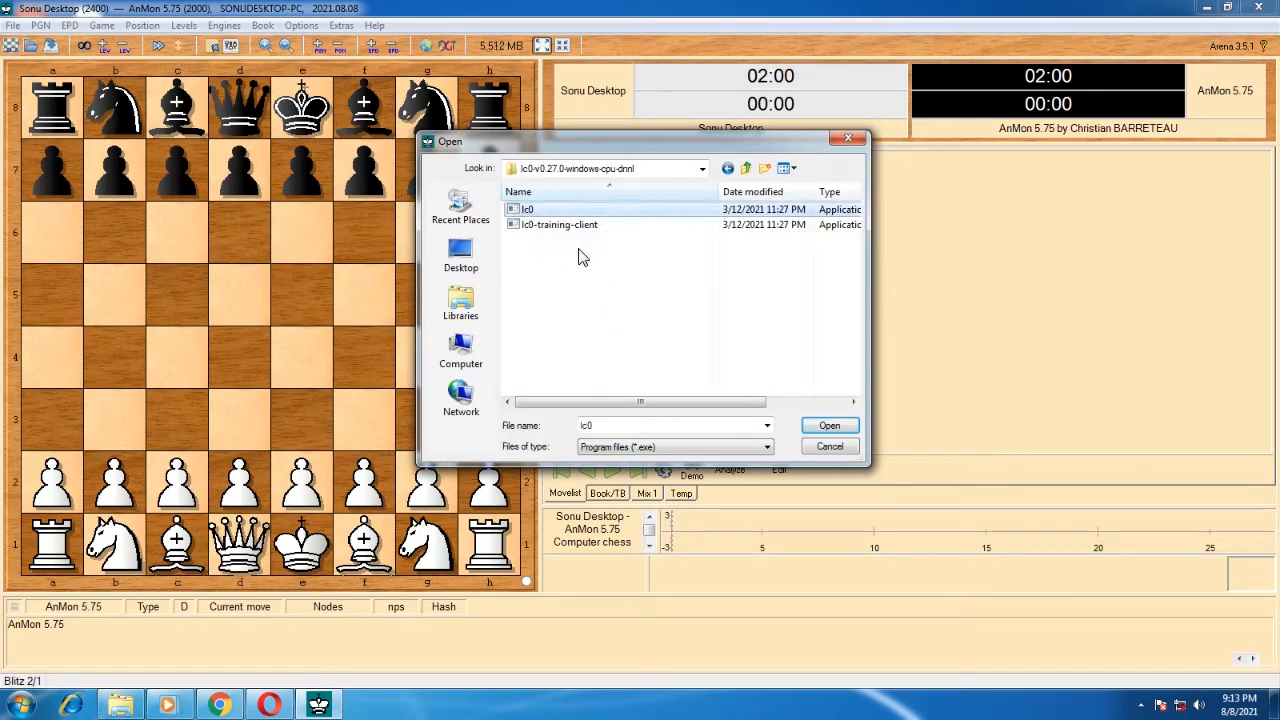
click(828, 424)
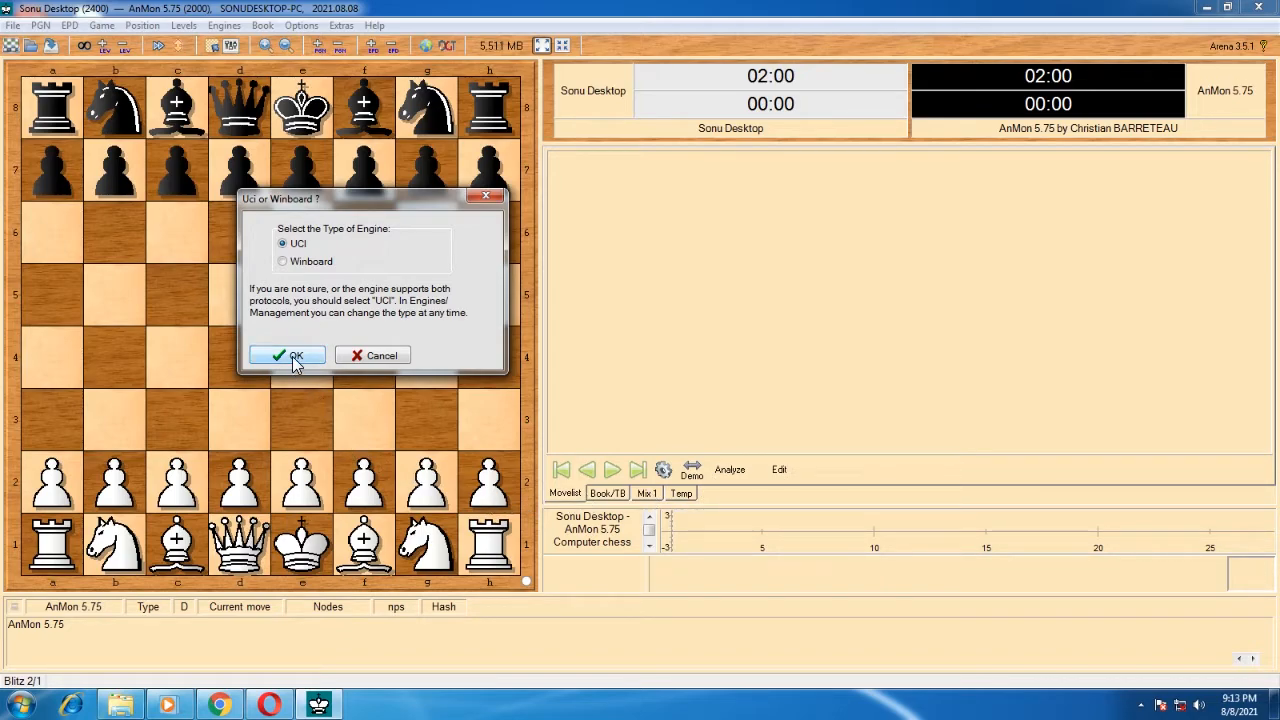
click(288, 356)
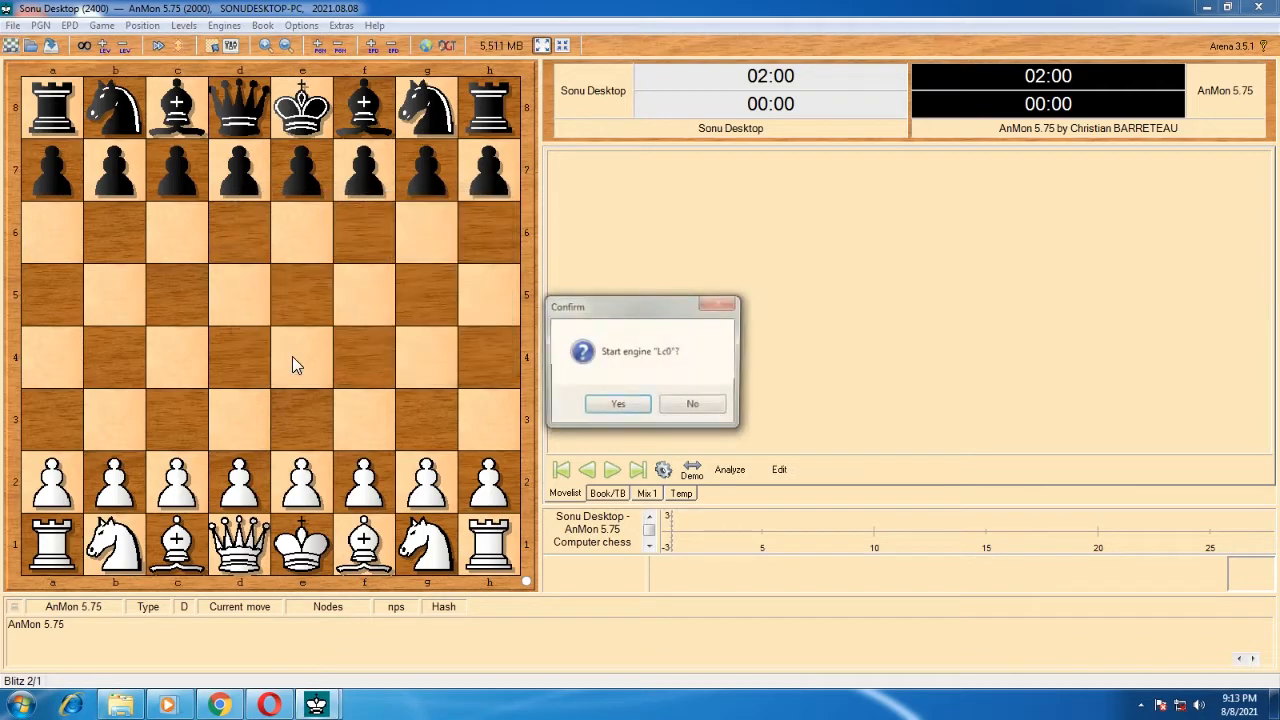
mouse_move(616, 438)
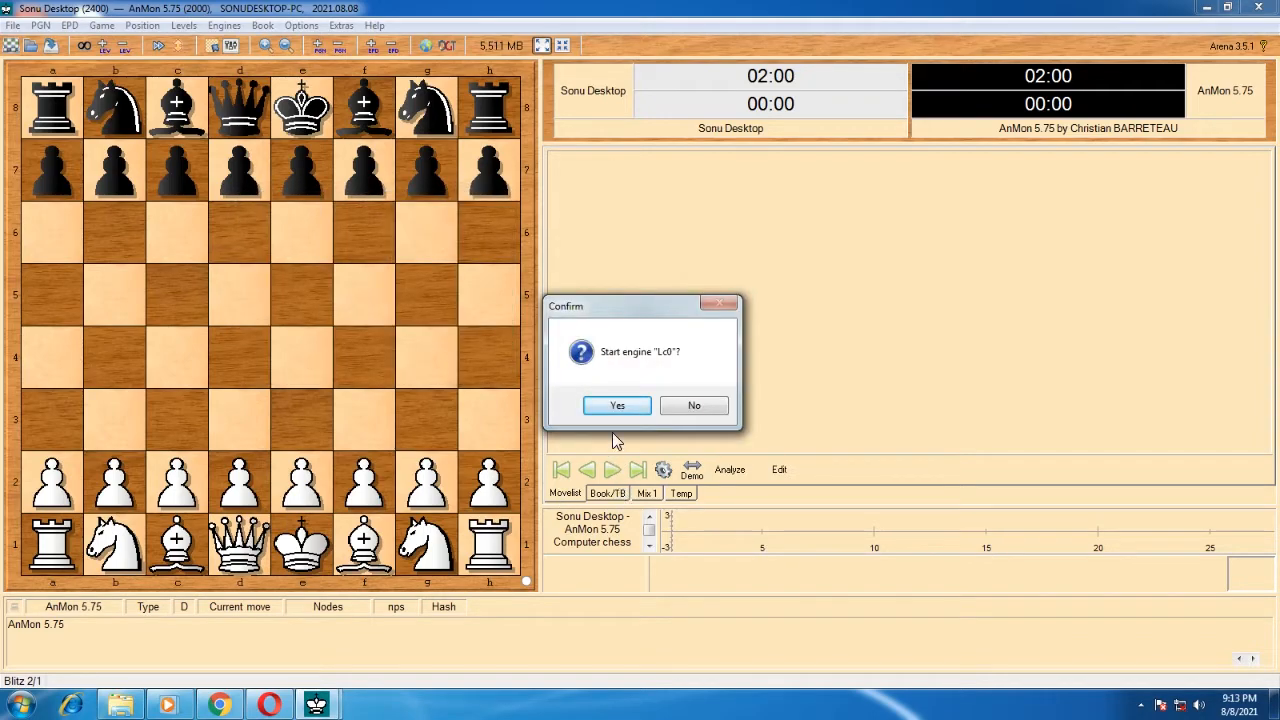
click(616, 404)
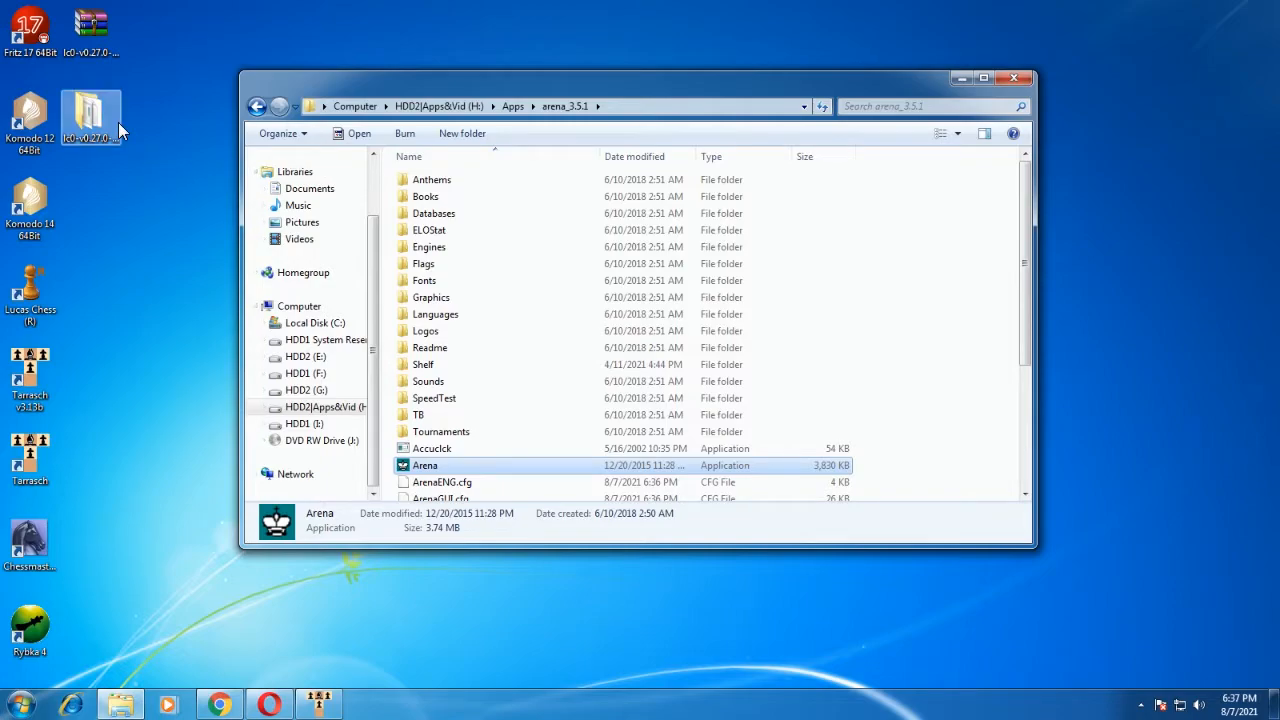
- In the desktop lc0 folder, view the properties of the 703810.pb network file
double_click(94, 104)
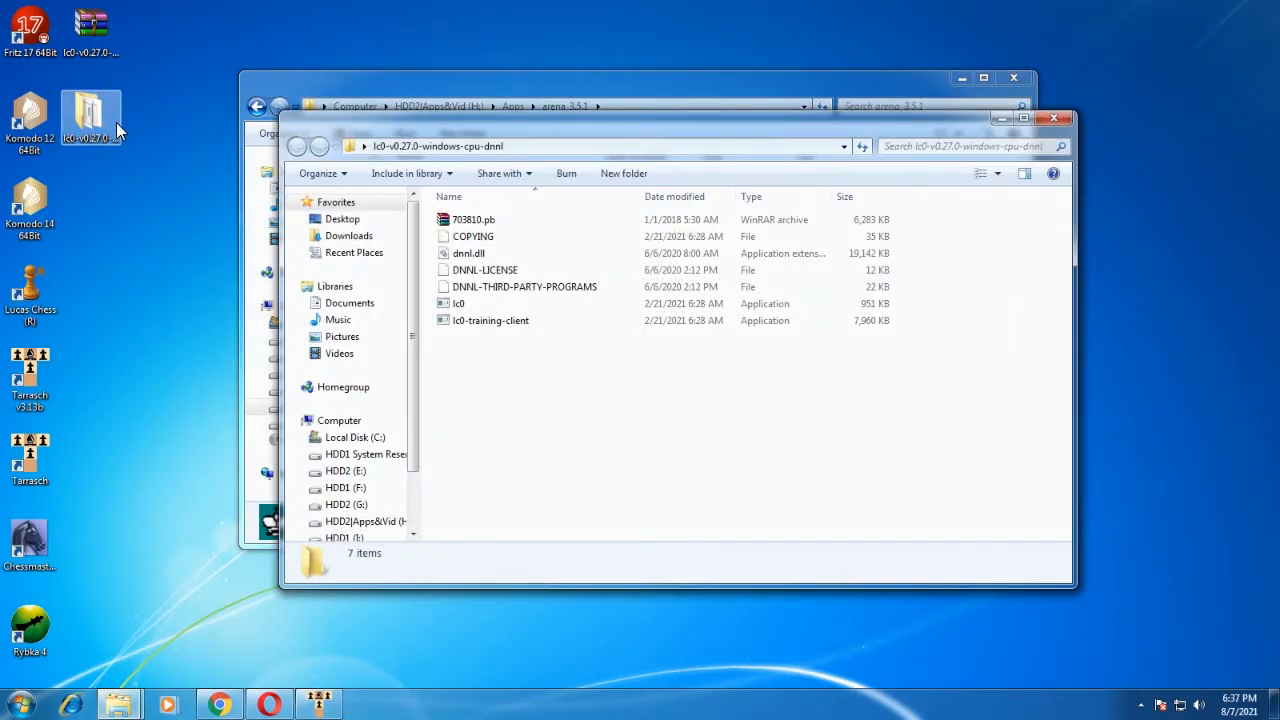
click(472, 218)
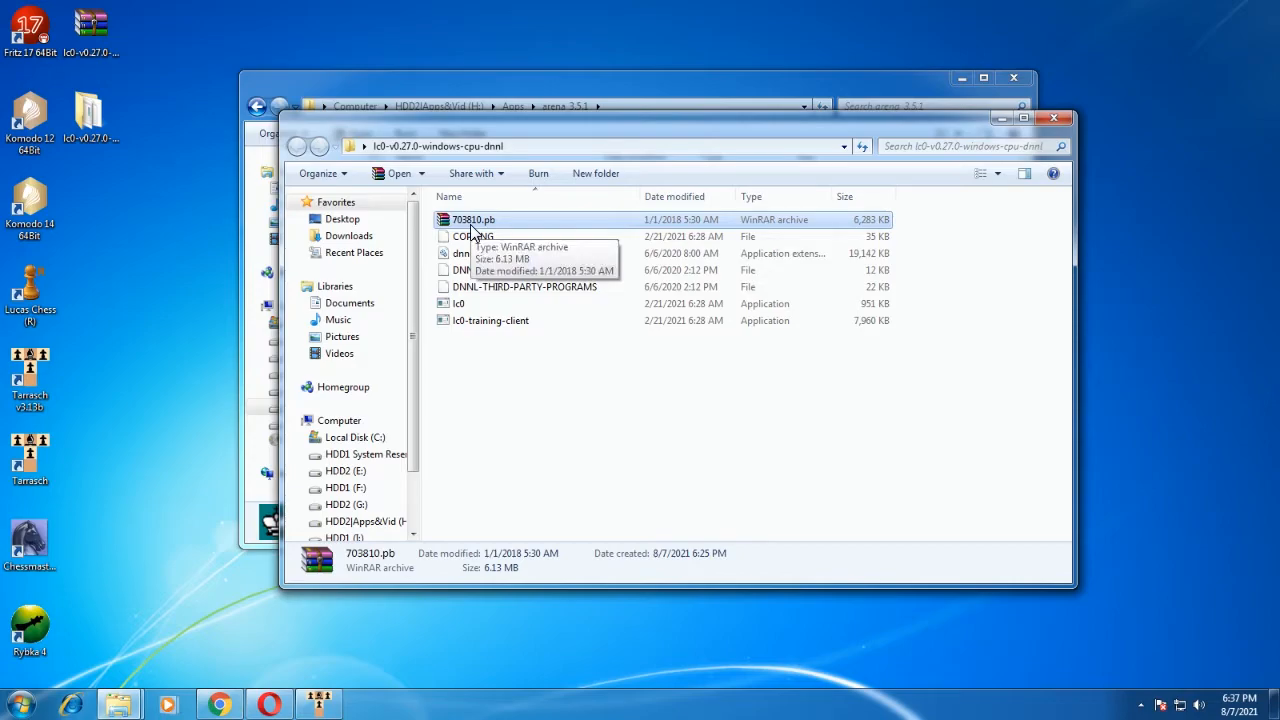
right_click(472, 218)
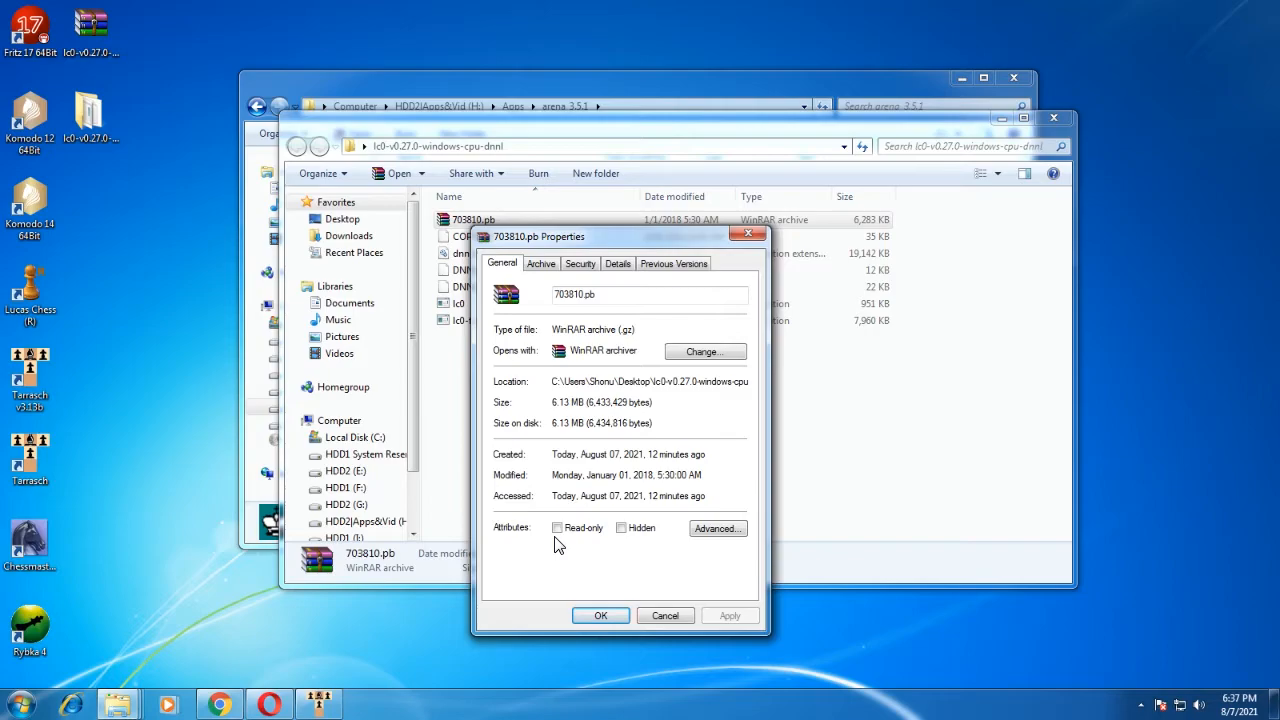
mouse_move(628, 550)
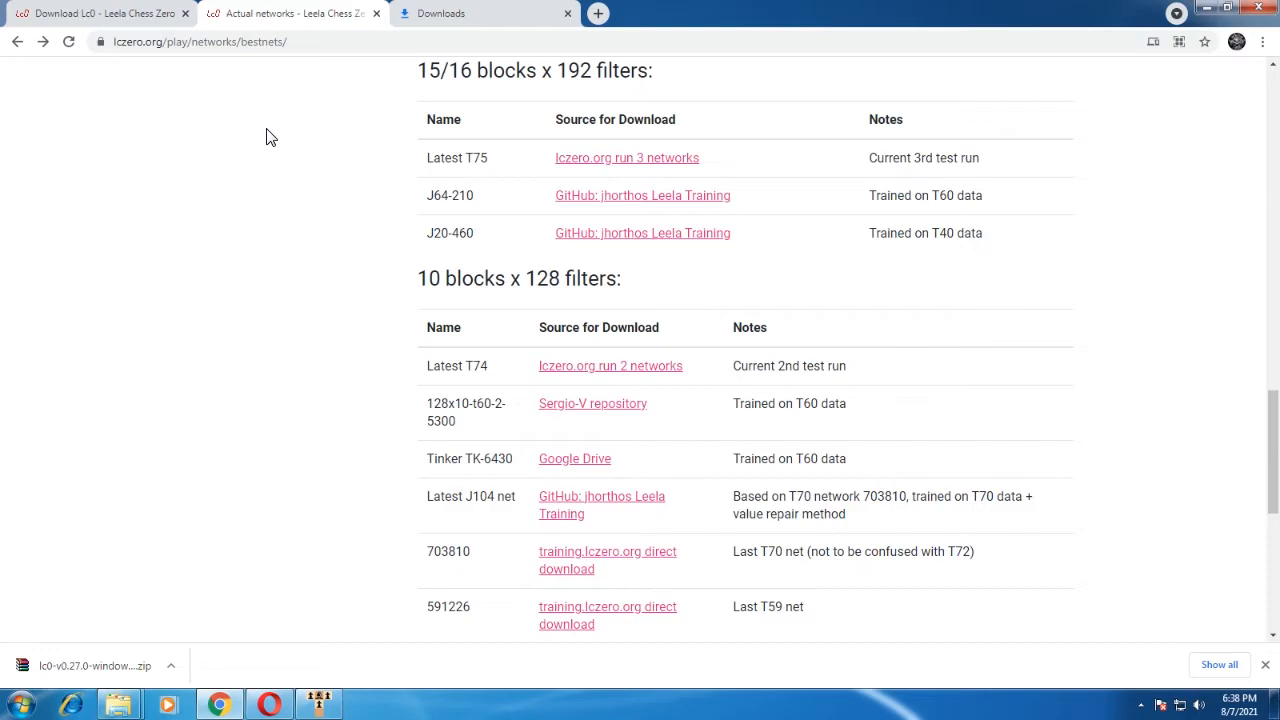
- From the lczero.org best nets page, follow the run 2 networks link for the Latest T74 net
click(156, 42)
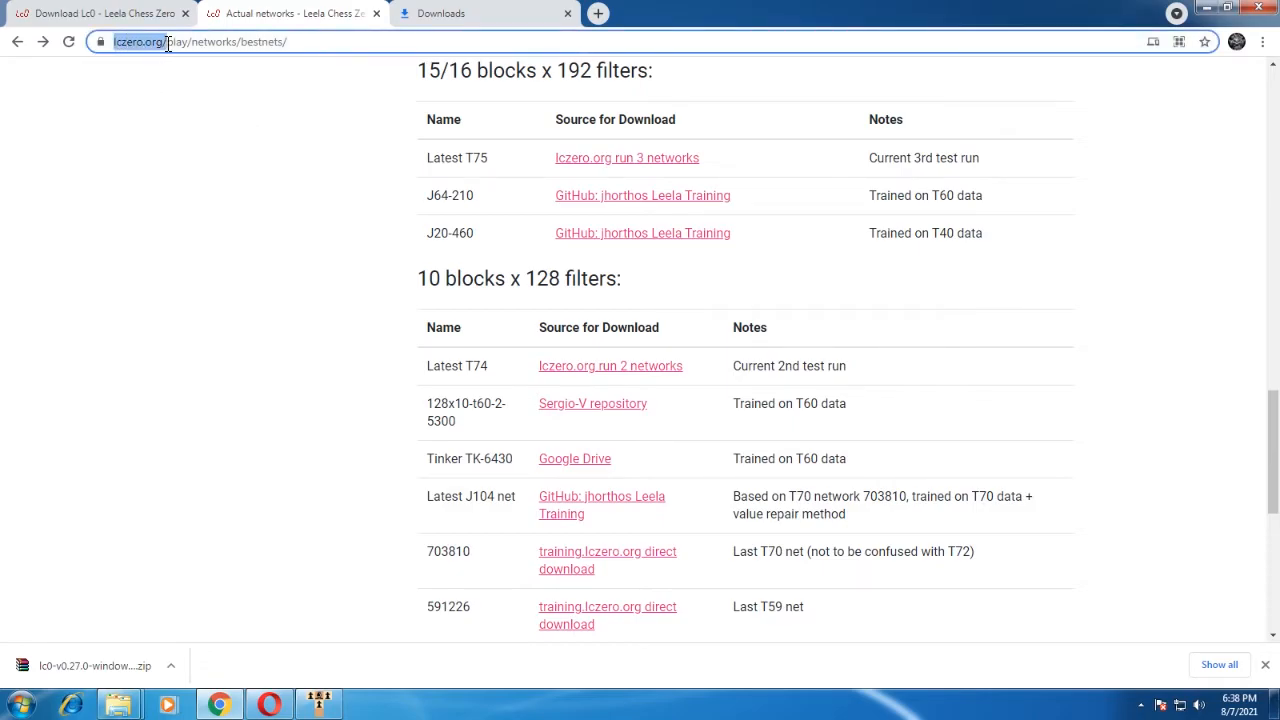
click(272, 42)
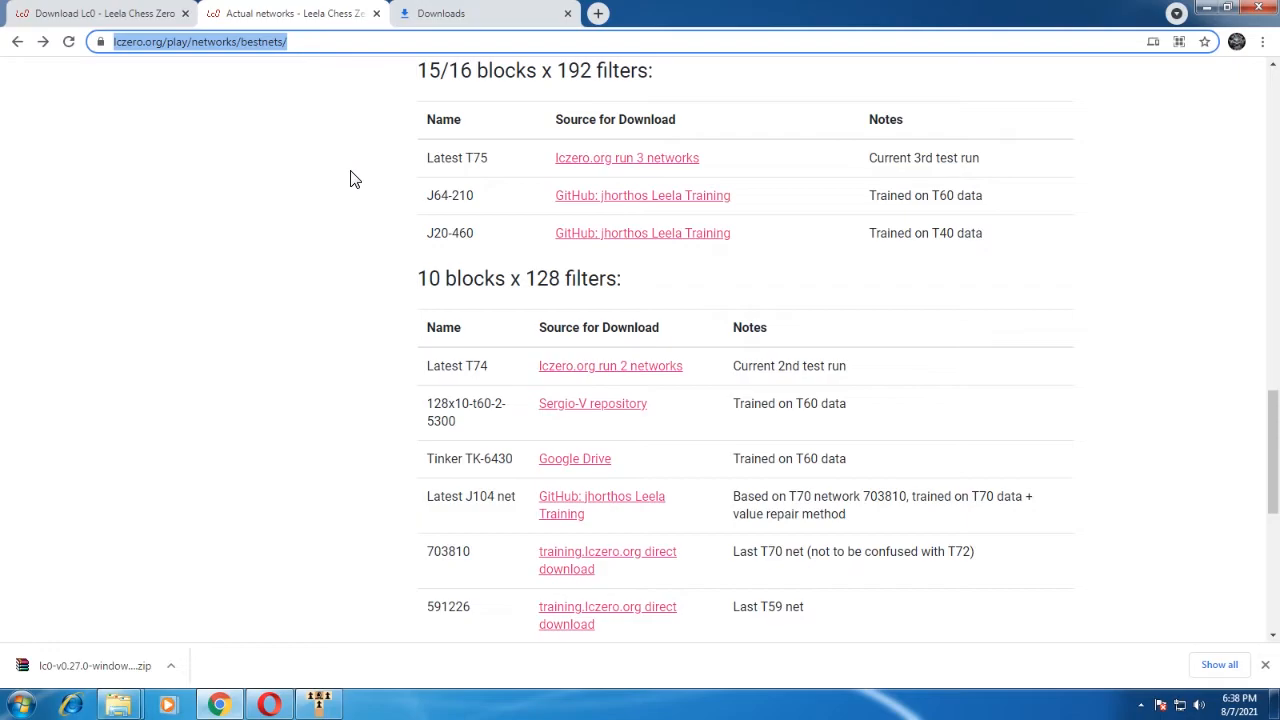
scroll(down, 3)
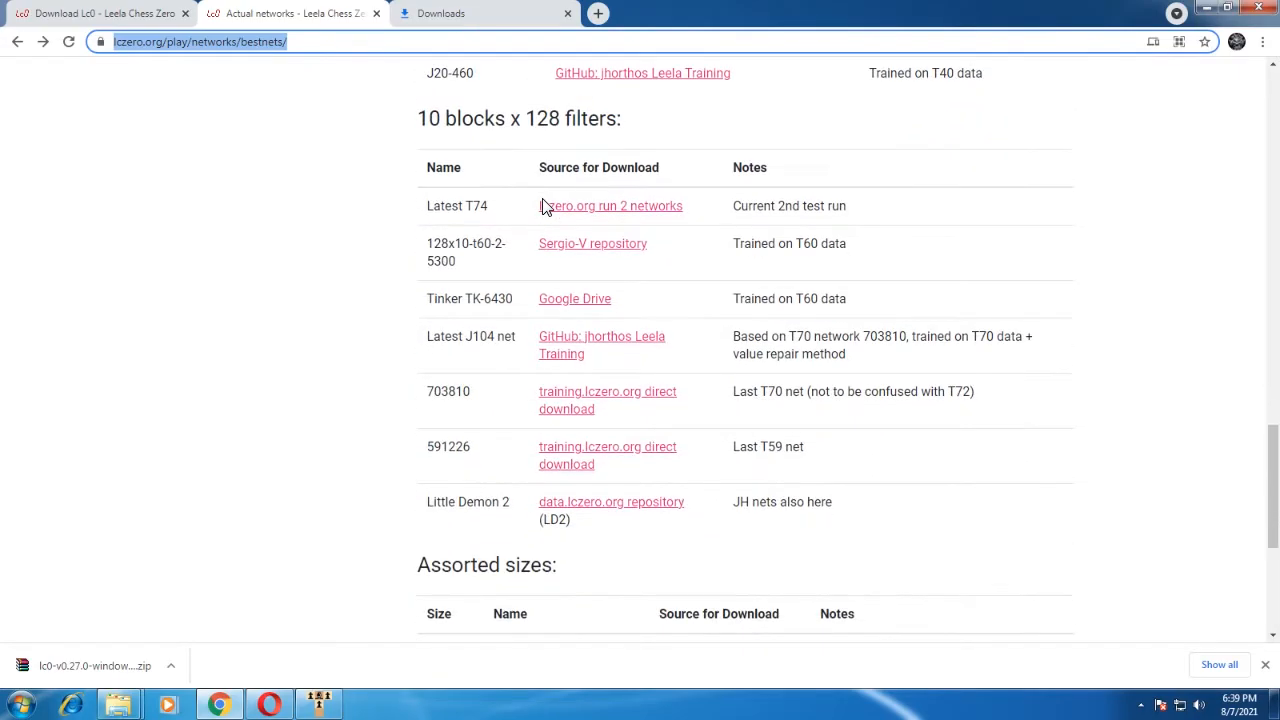
mouse_move(608, 220)
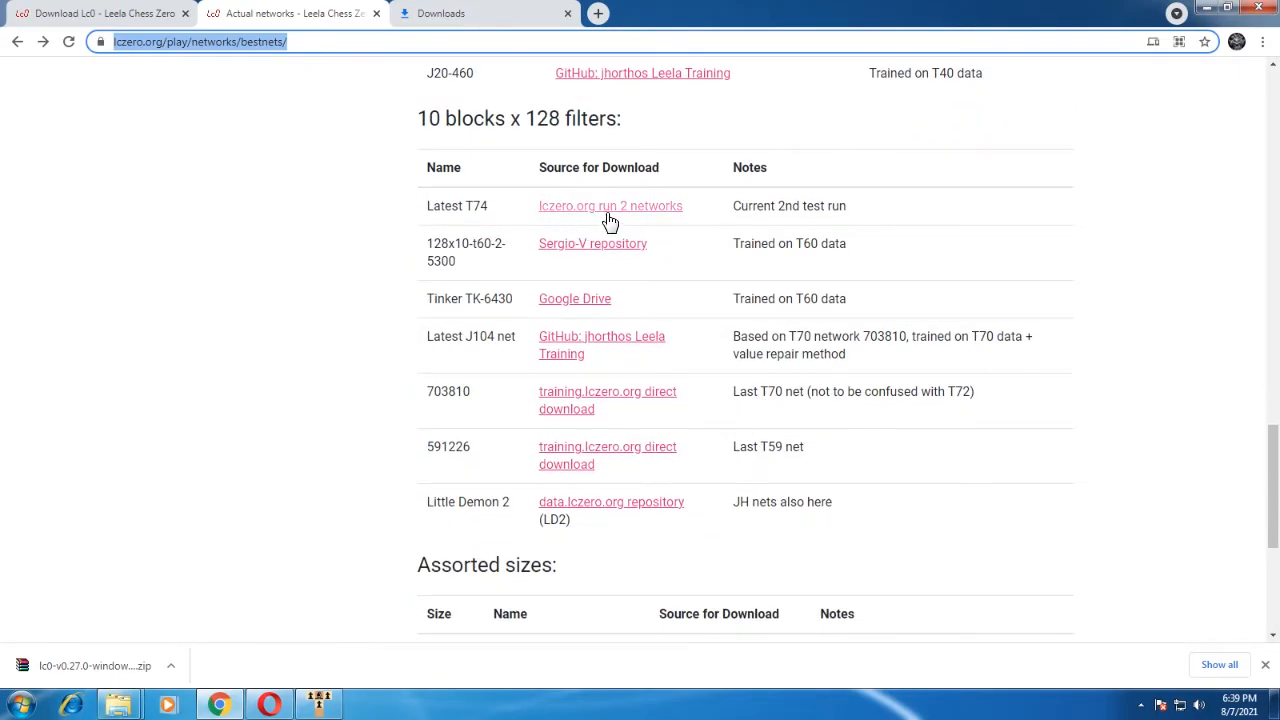
click(610, 206)
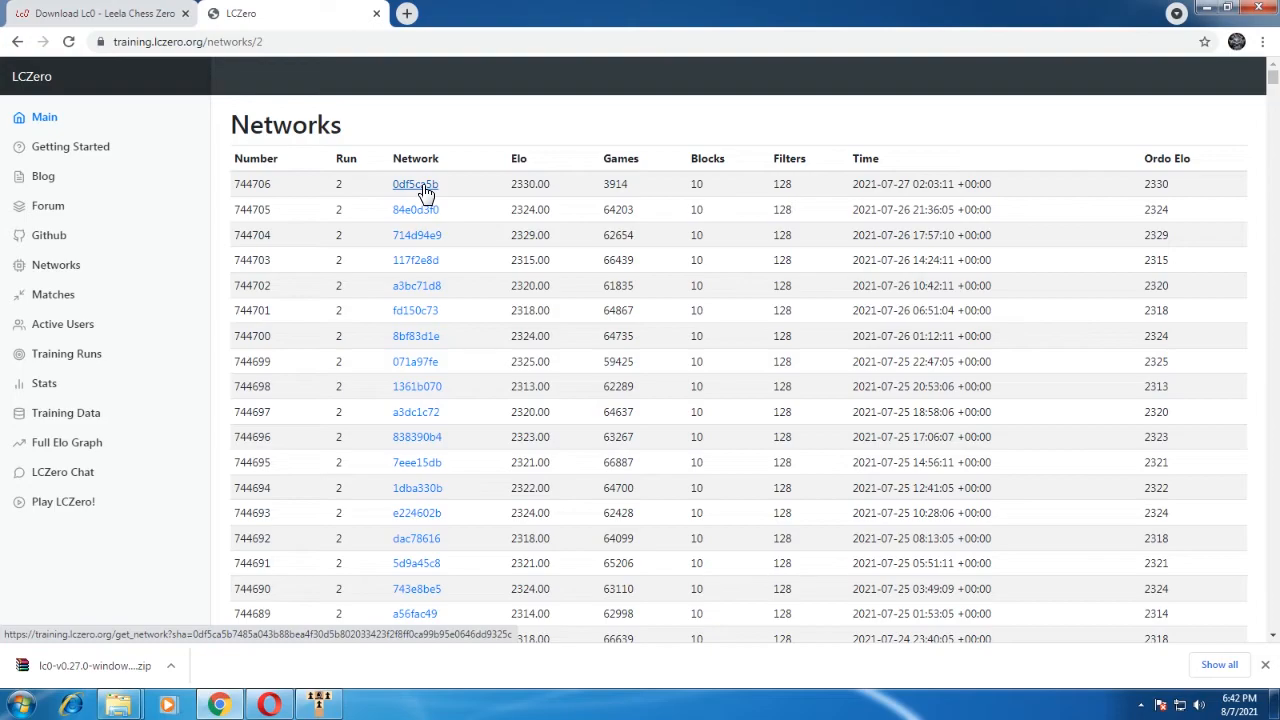
mouse_move(430, 212)
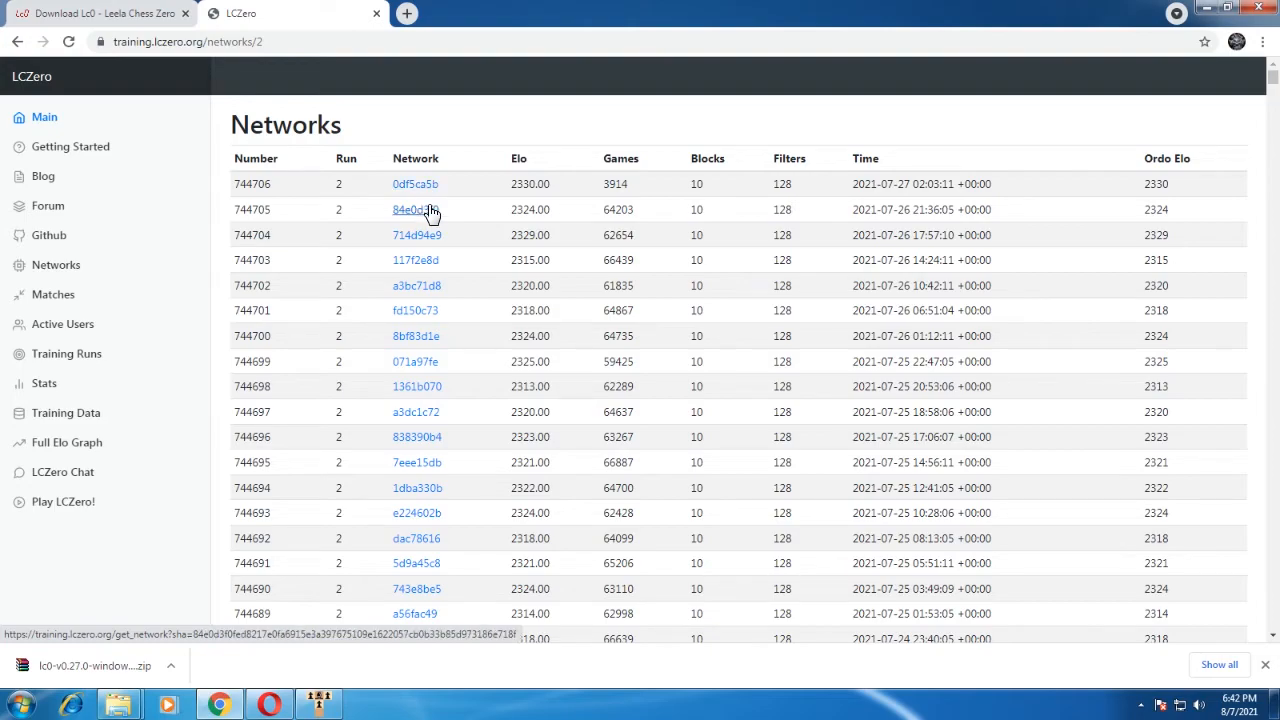
- Save the second-newest run 2 network link to the desktop with a .pb.gz extension
right_click(412, 210)
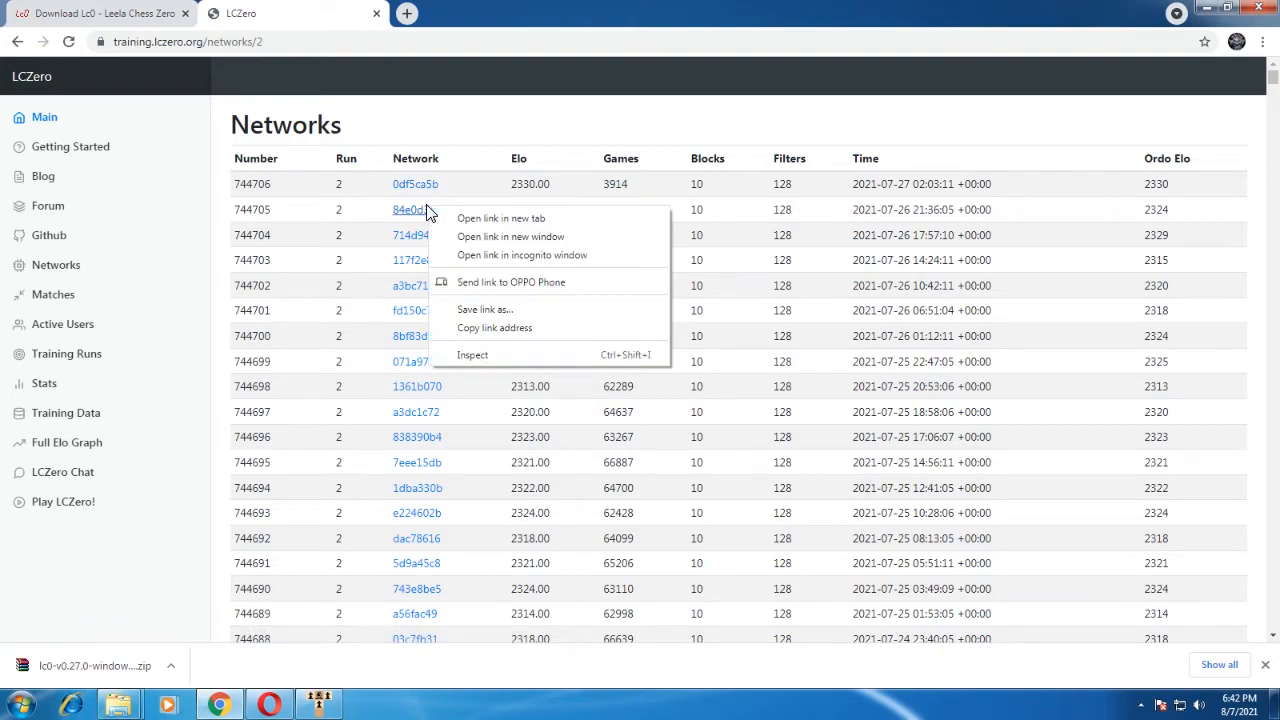
click(496, 314)
text(shonu.pb)
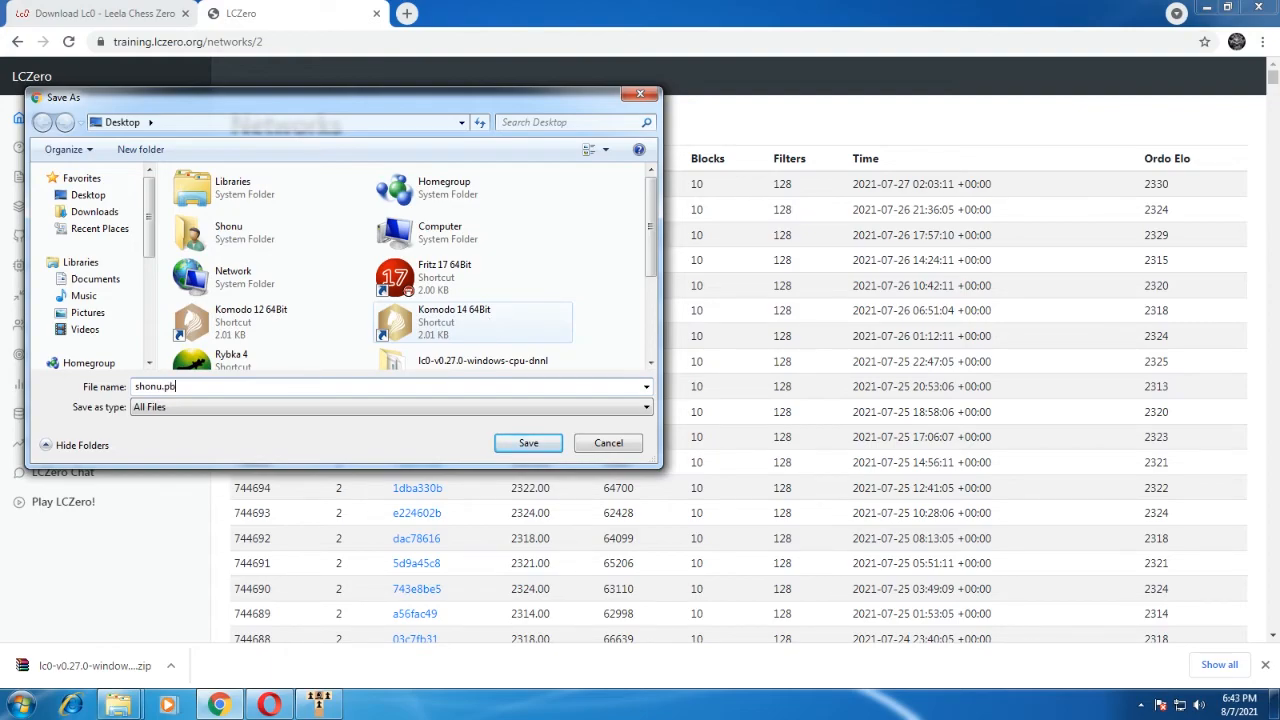
text(.gz)
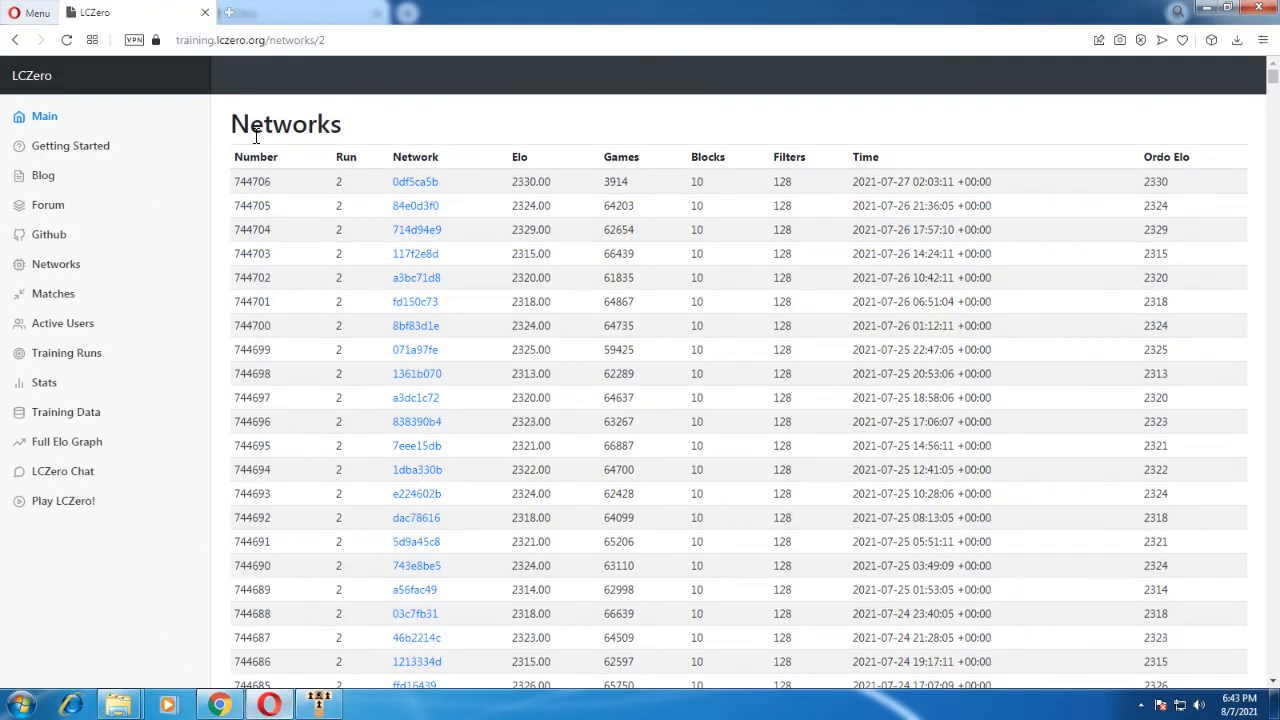
mouse_move(352, 224)
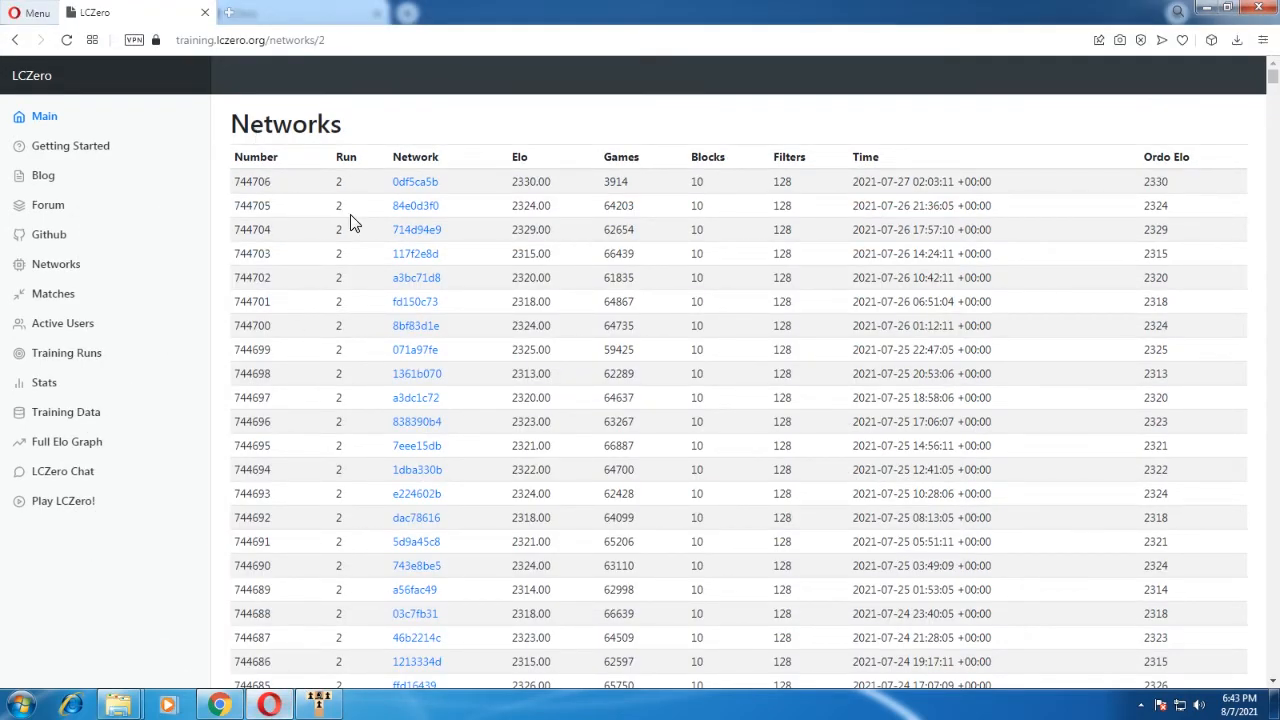
- Show the progress of the running network file download
click(416, 228)
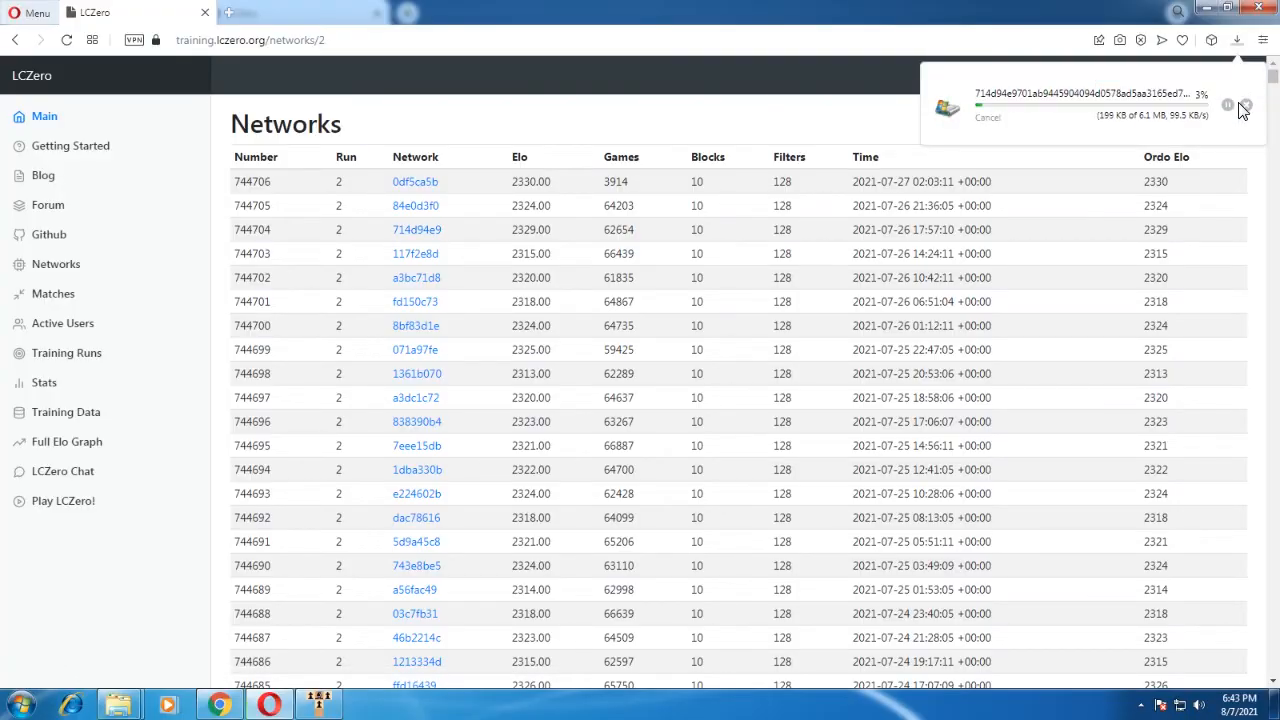
click(1240, 108)
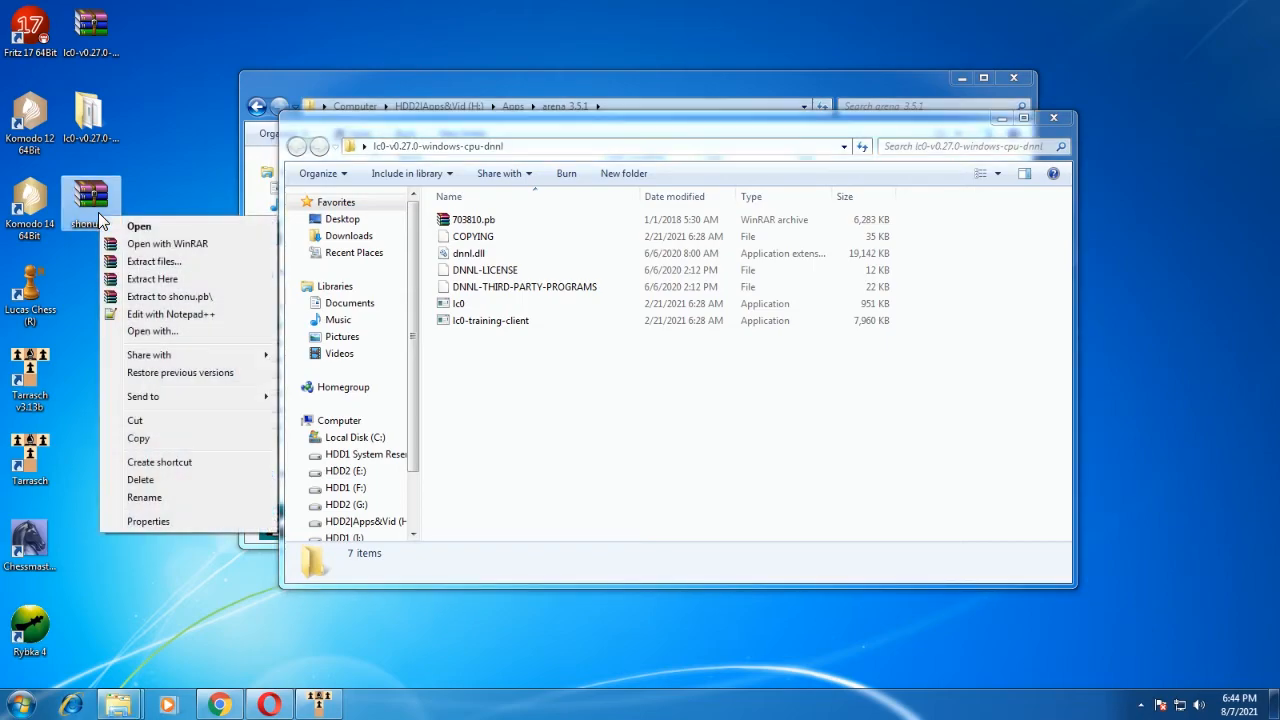
- Copy the downloaded network file from the desktop and paste it into the lc0 folder
click(180, 438)
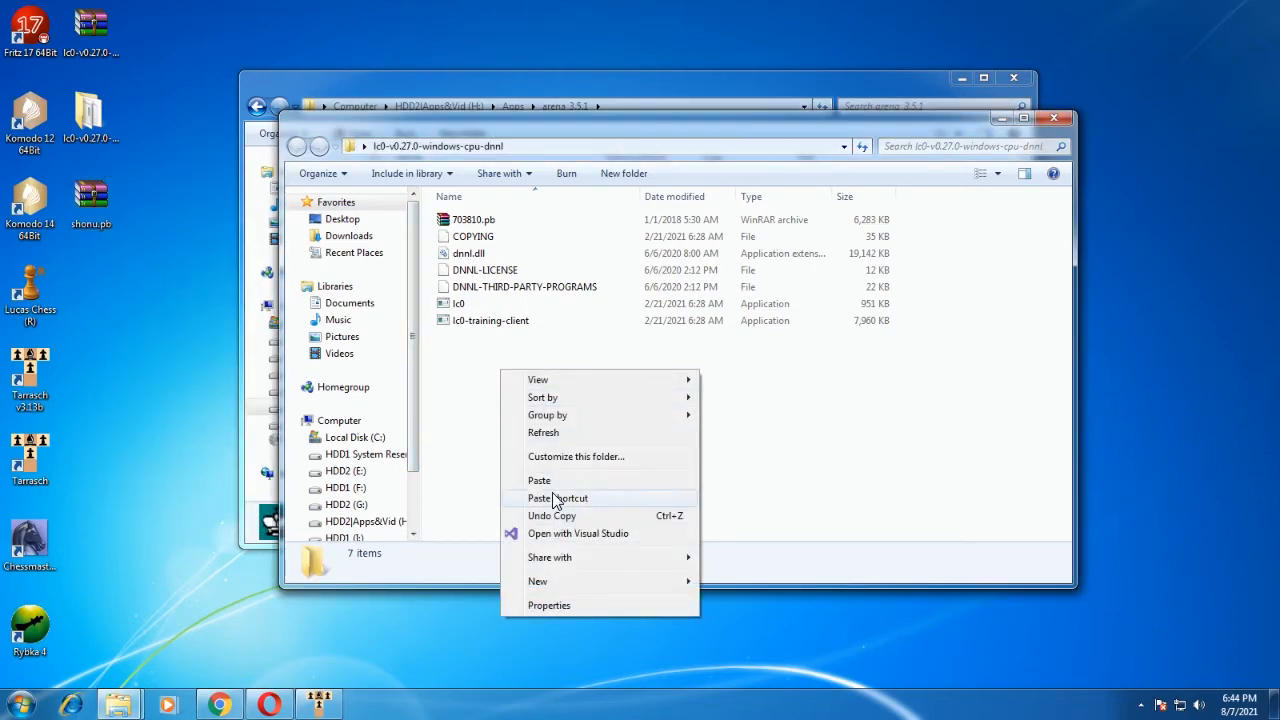
click(538, 480)
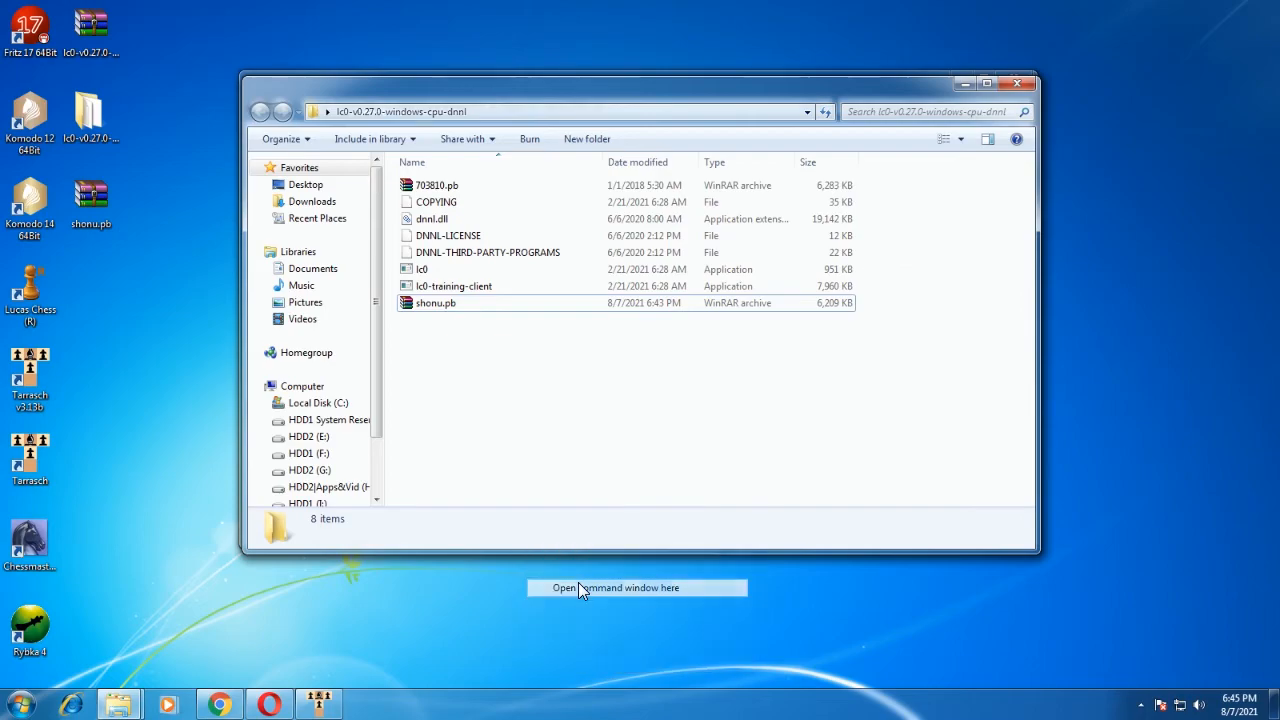
- Run lc0.exe in a command window from its folder and issue a go nodes search to test the network
click(636, 588)
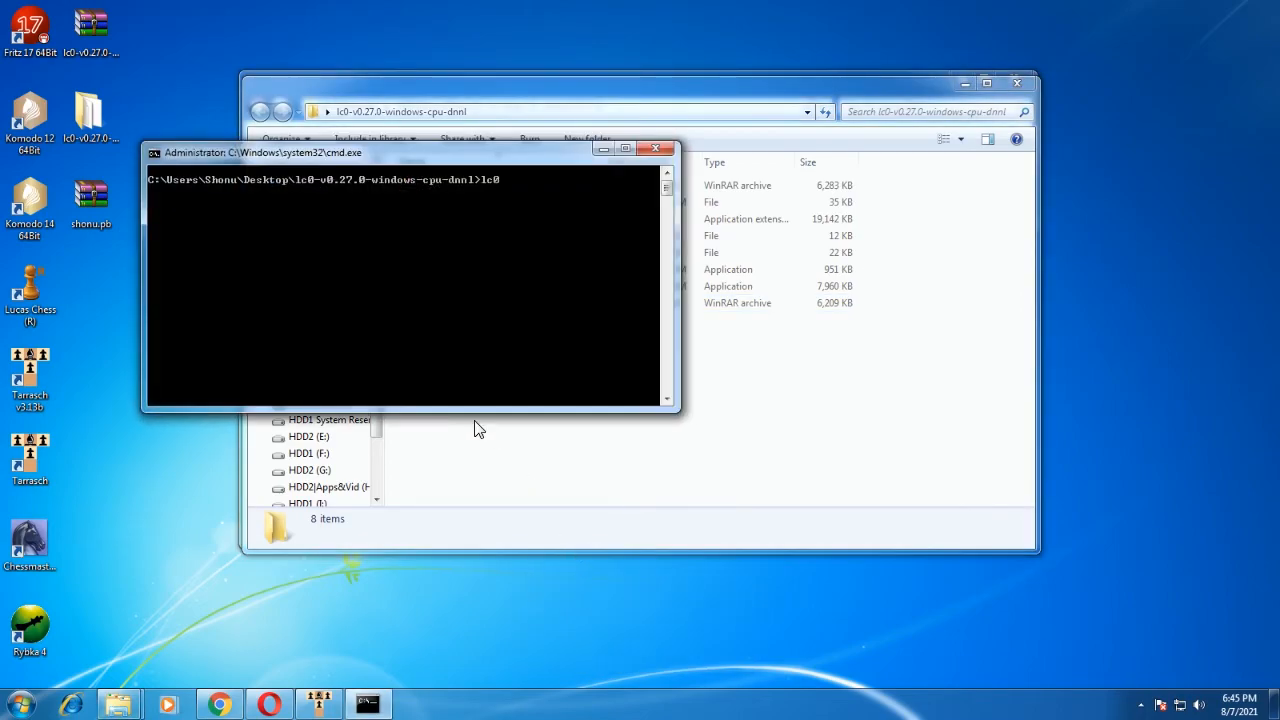
text(.exe)
text(go nodes 5)
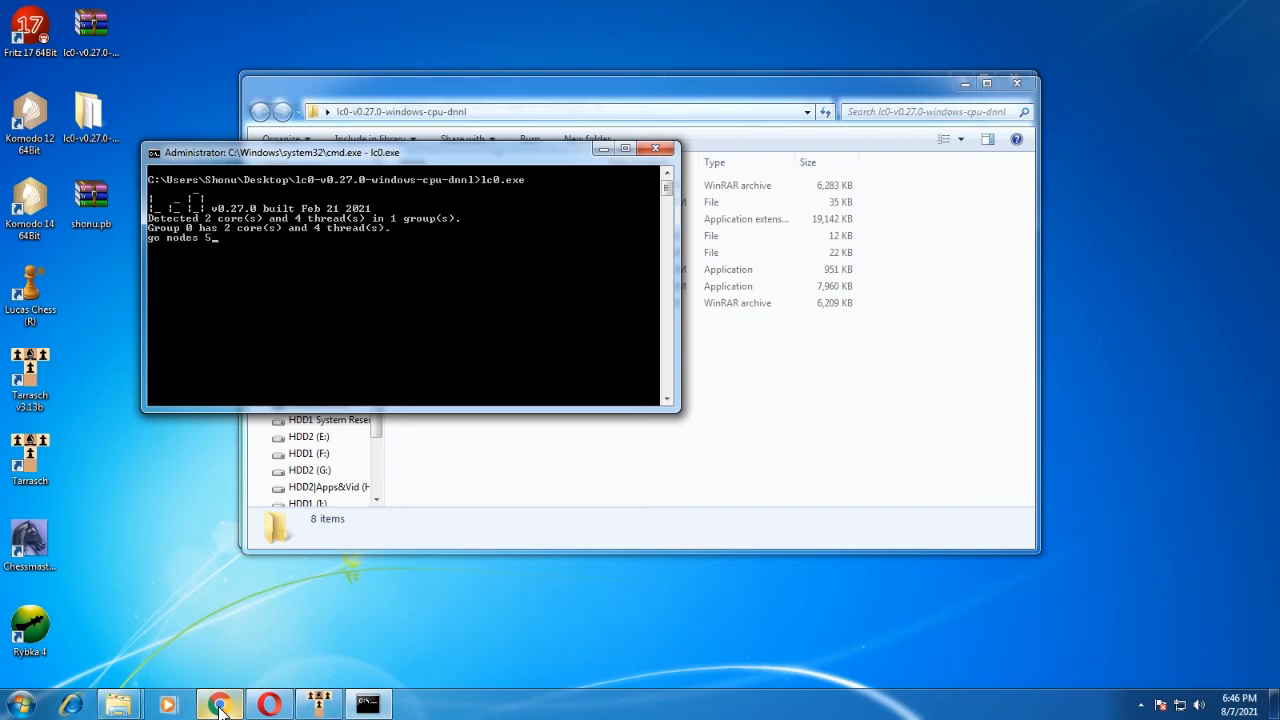
text(0)
key(Return)
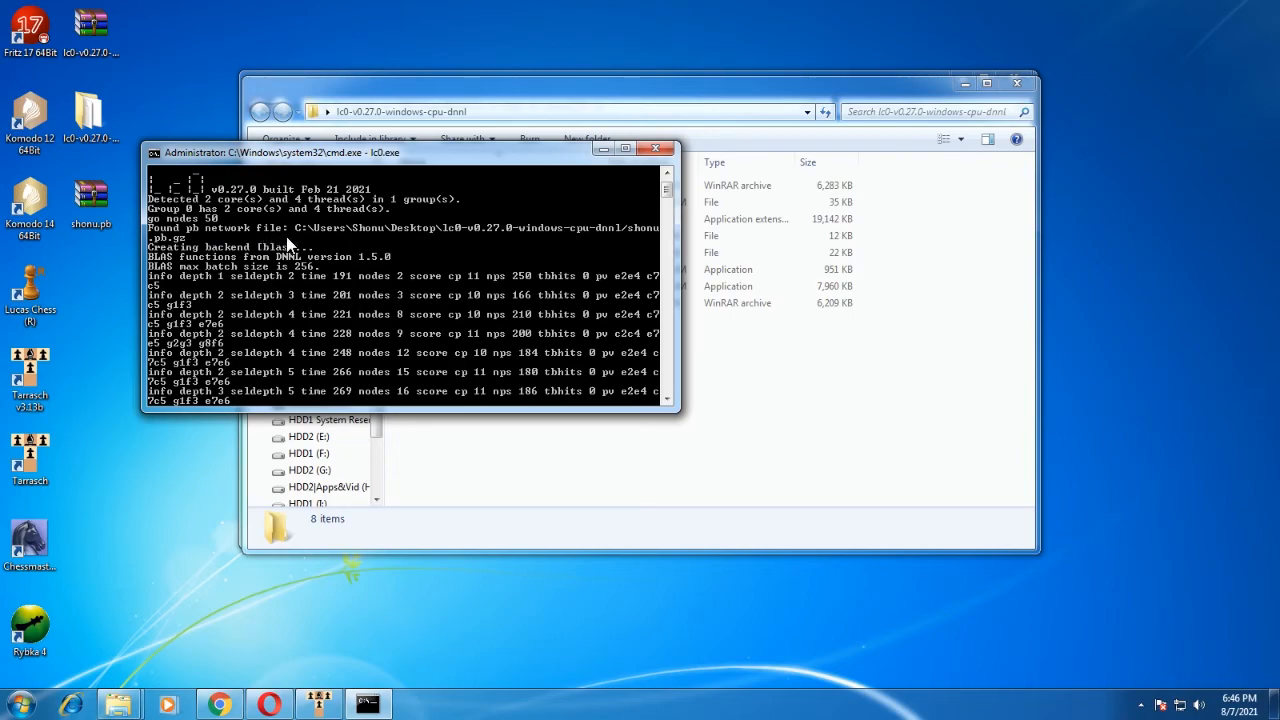
mouse_move(610, 244)
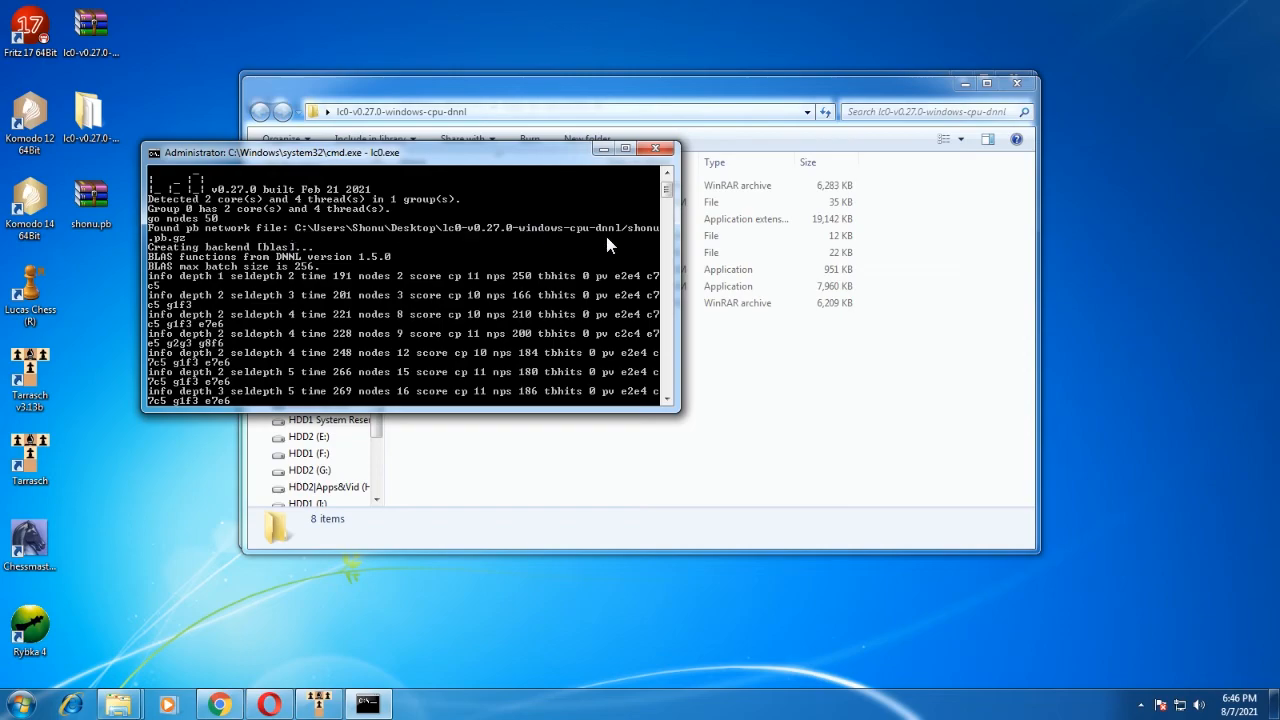
mouse_move(644, 244)
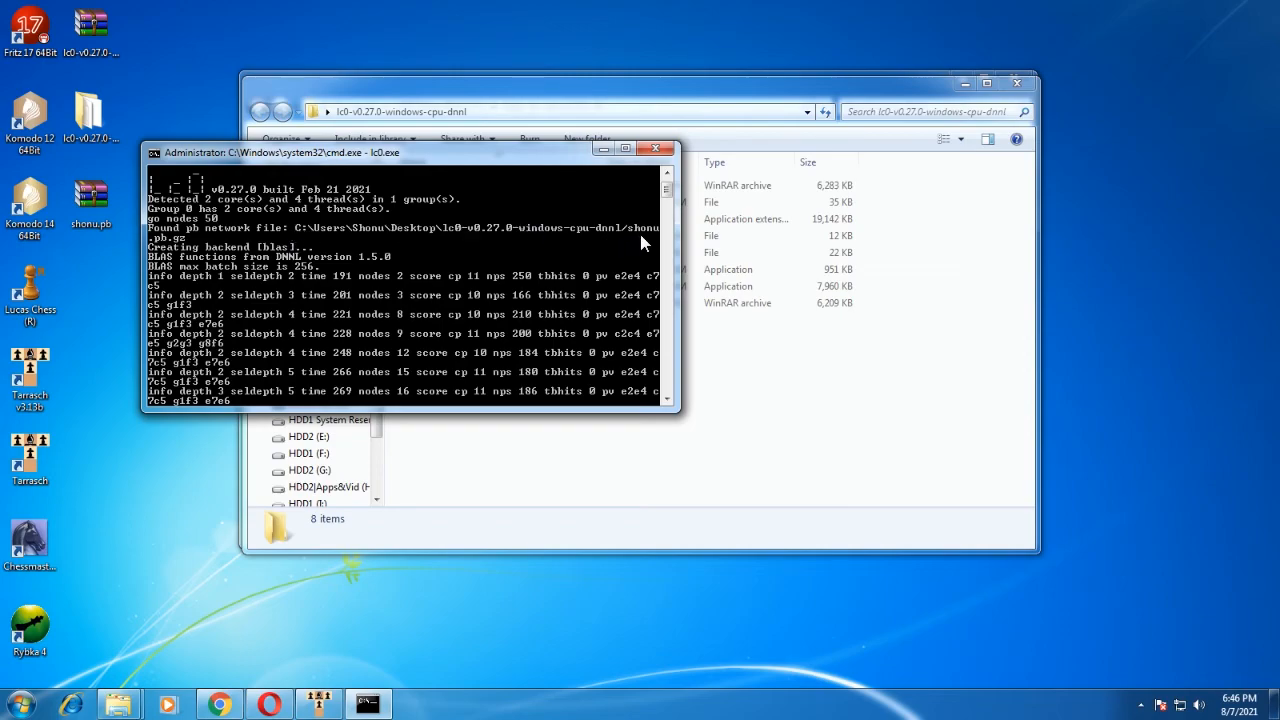